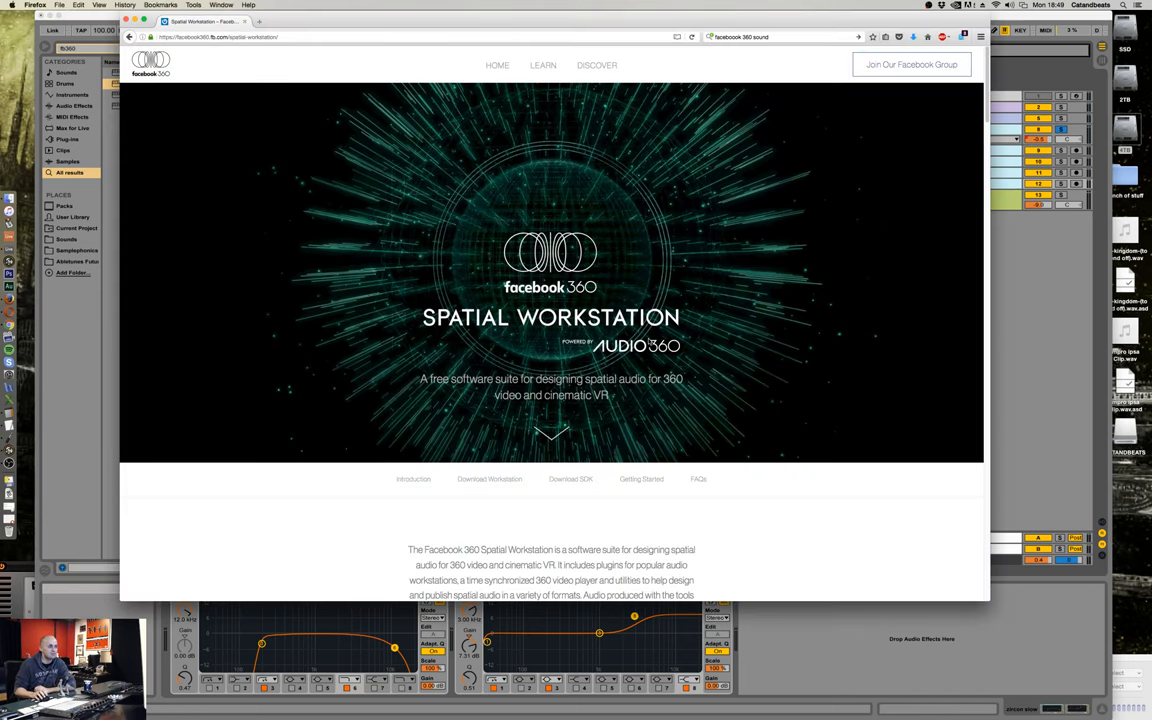
# Scroll the Plug-ins browser and select FB360 Spatialiser to load it with its window open.
pyautogui.scroll(-3)
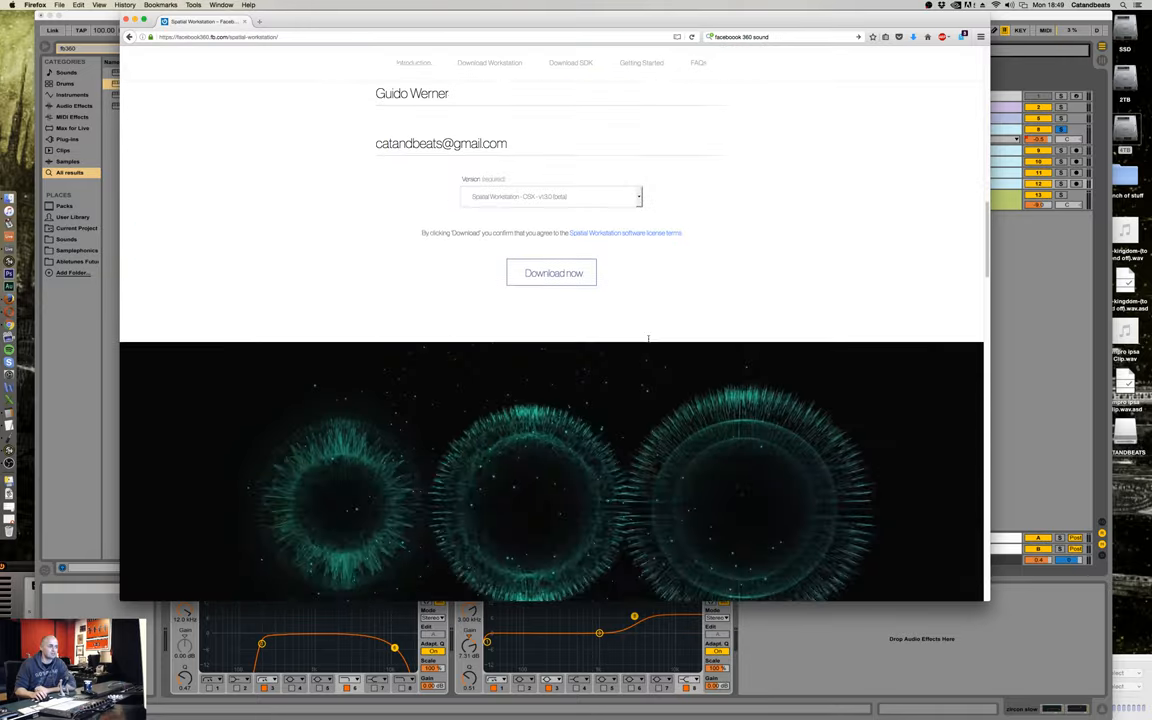
pyautogui.scroll(-3)
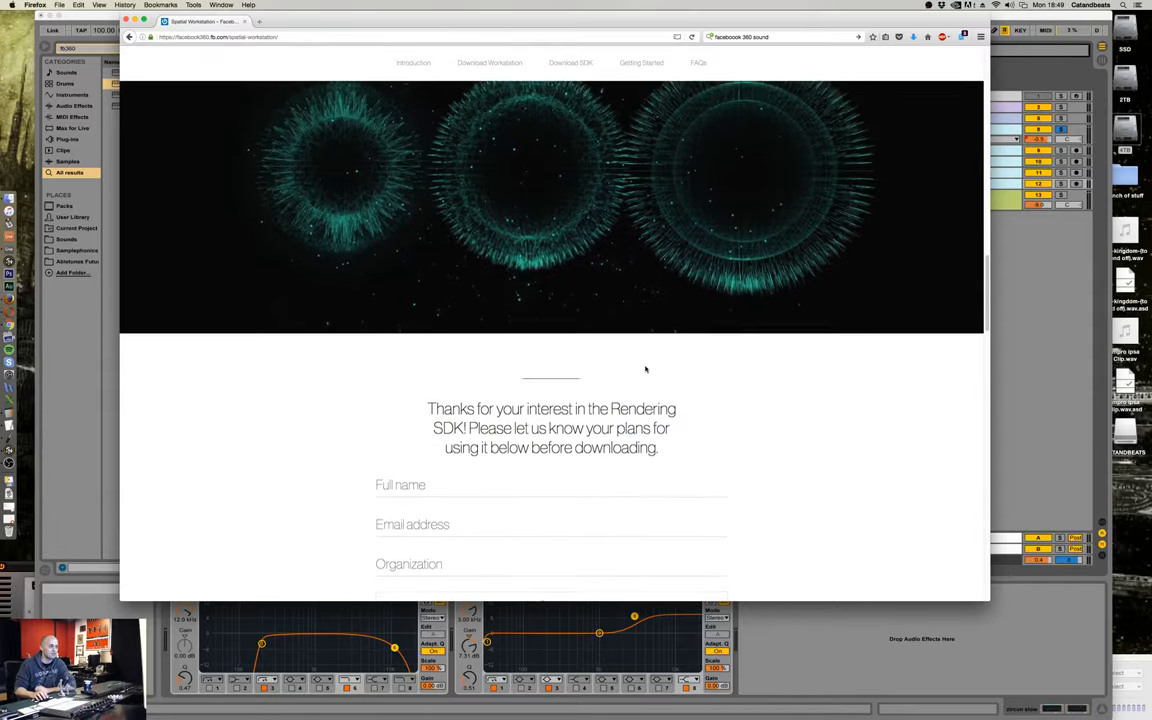
pyautogui.scroll(-3)
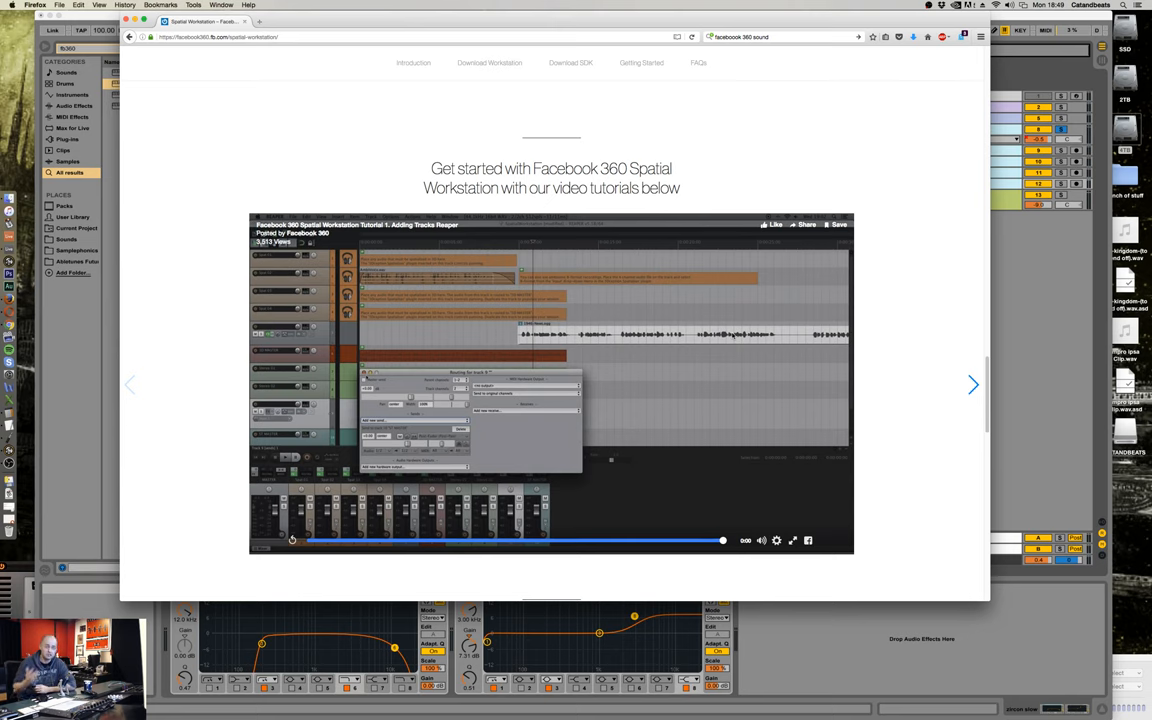
pyautogui.scroll(-3)
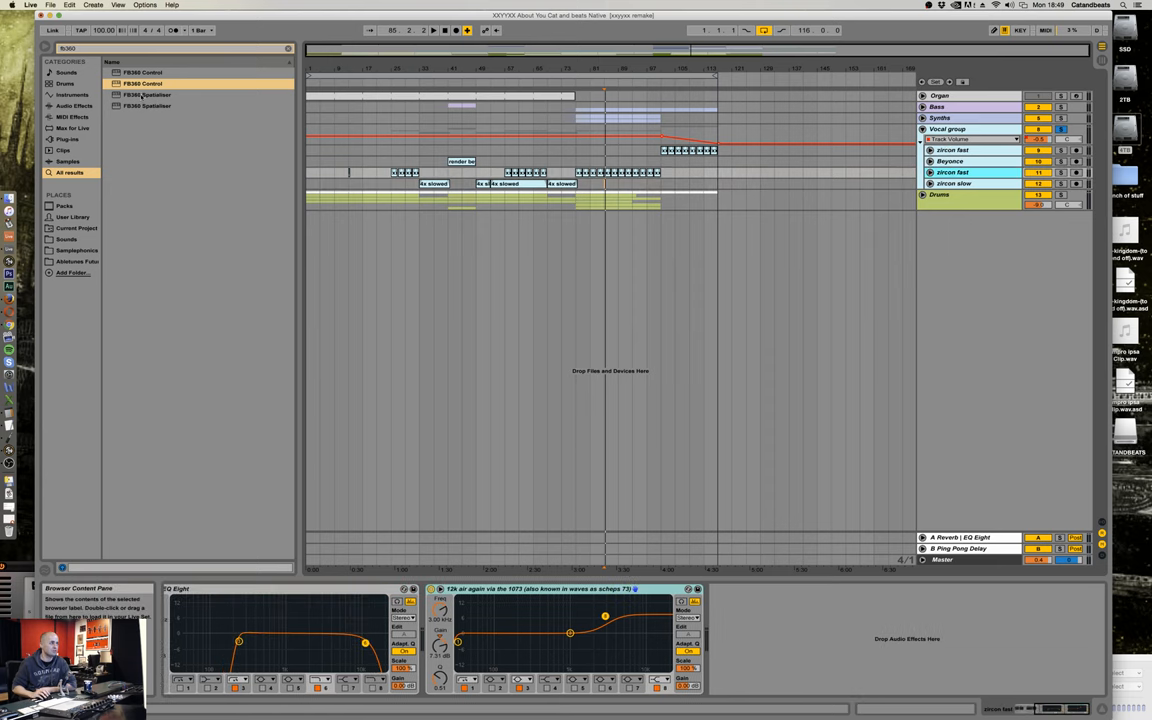
pyautogui.click(148, 94)
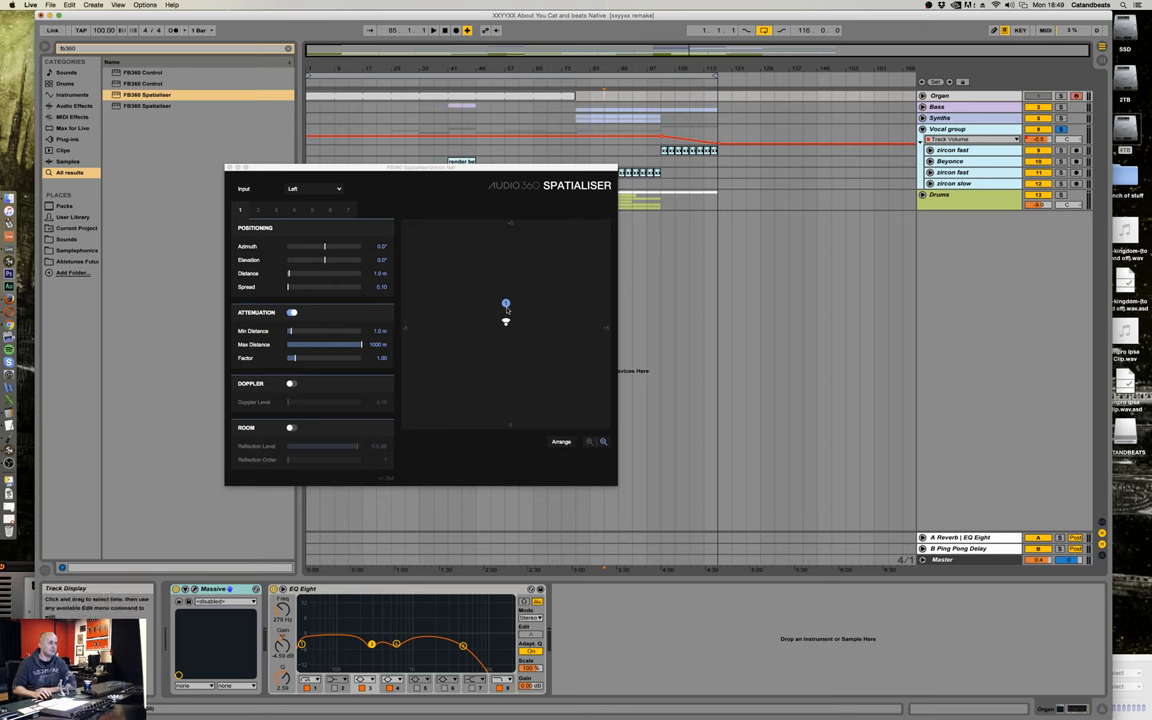
# Drag the Spatialiser source dot to the right, ahead, back over the listener and out to the left.
pyautogui.moveTo(504, 304); pyautogui.dragTo(520, 340)
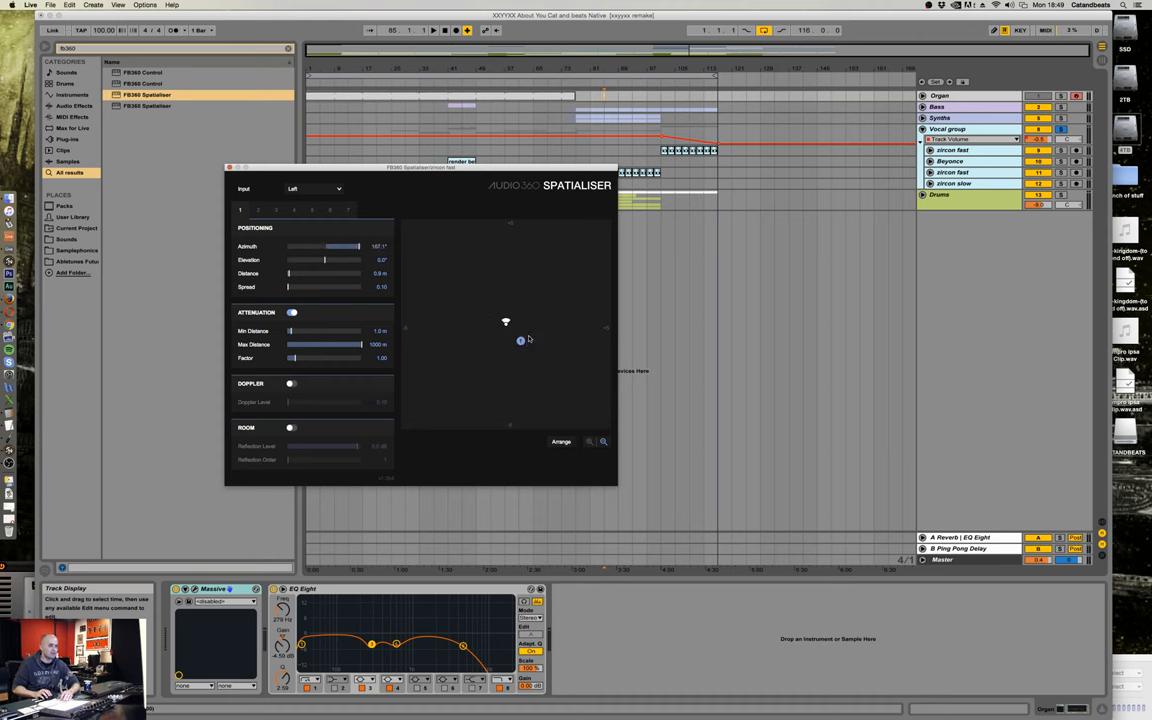
pyautogui.moveTo(520, 340); pyautogui.dragTo(420, 320)
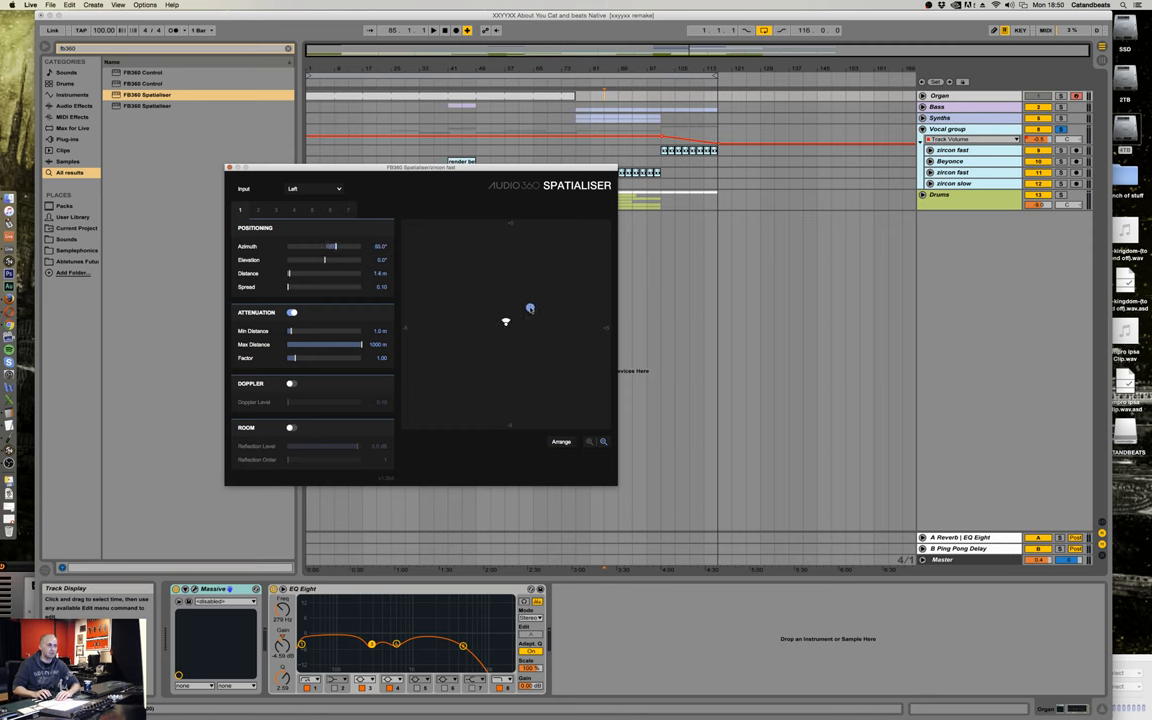
pyautogui.moveTo(530, 308); pyautogui.dragTo(504, 320)
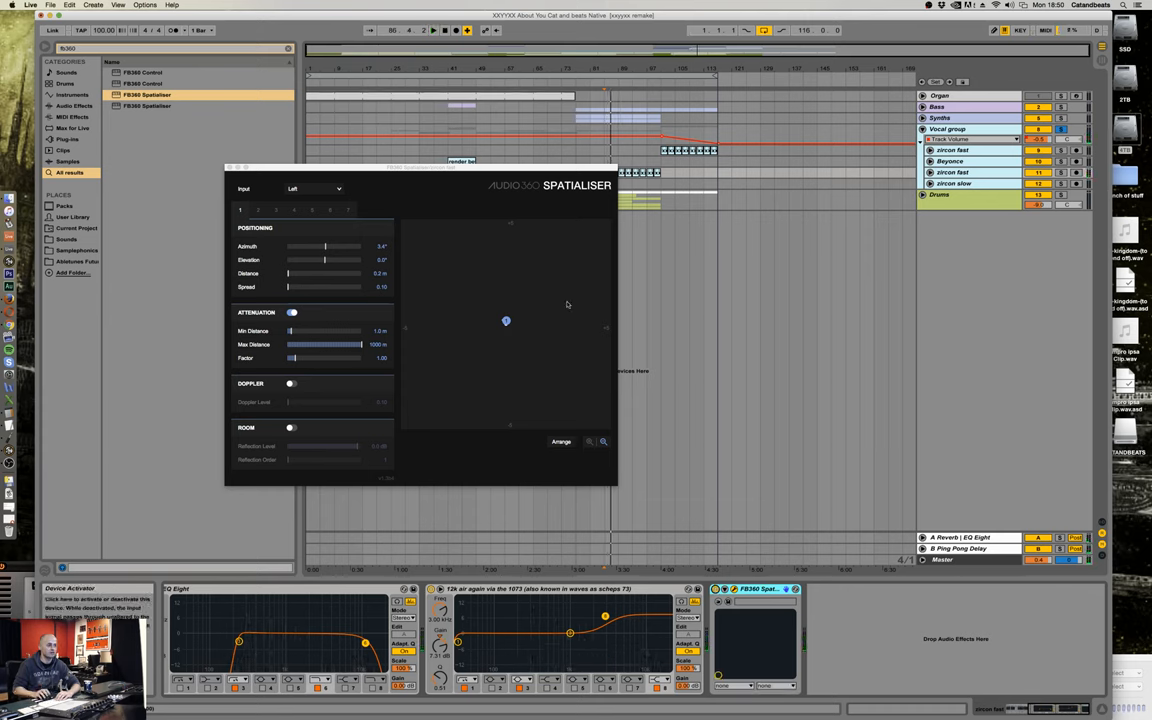
pyautogui.moveTo(504, 320); pyautogui.dragTo(476, 330)
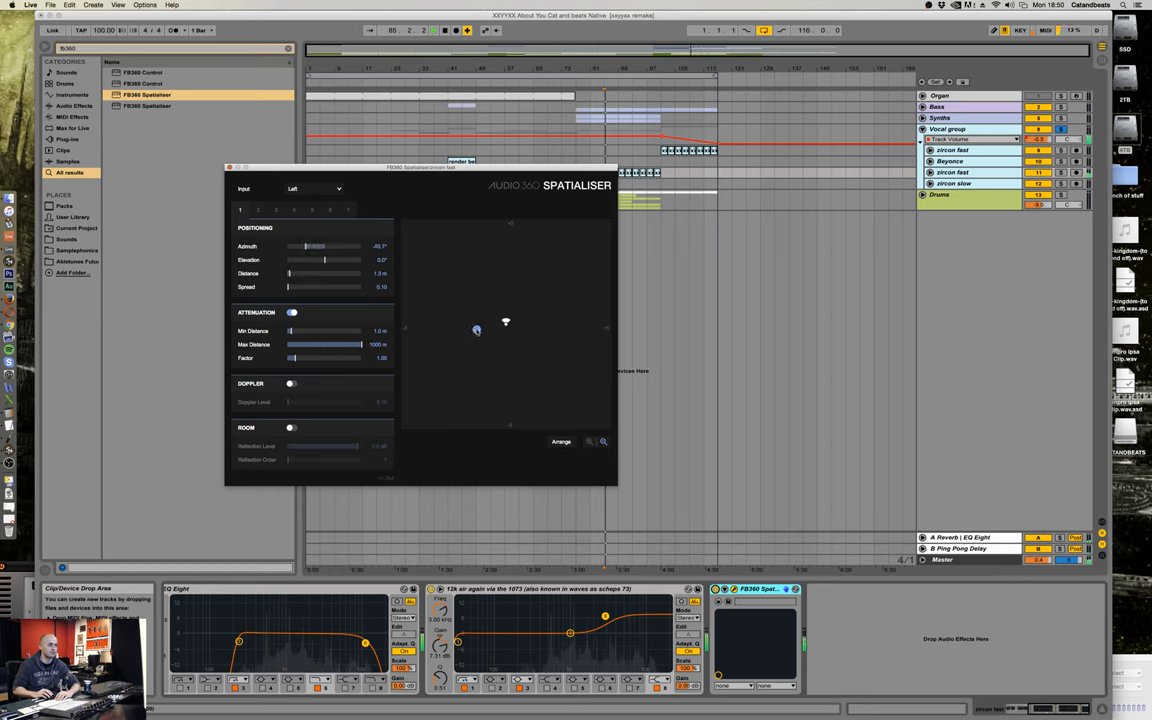
pyautogui.moveTo(476, 330); pyautogui.dragTo(460, 324)
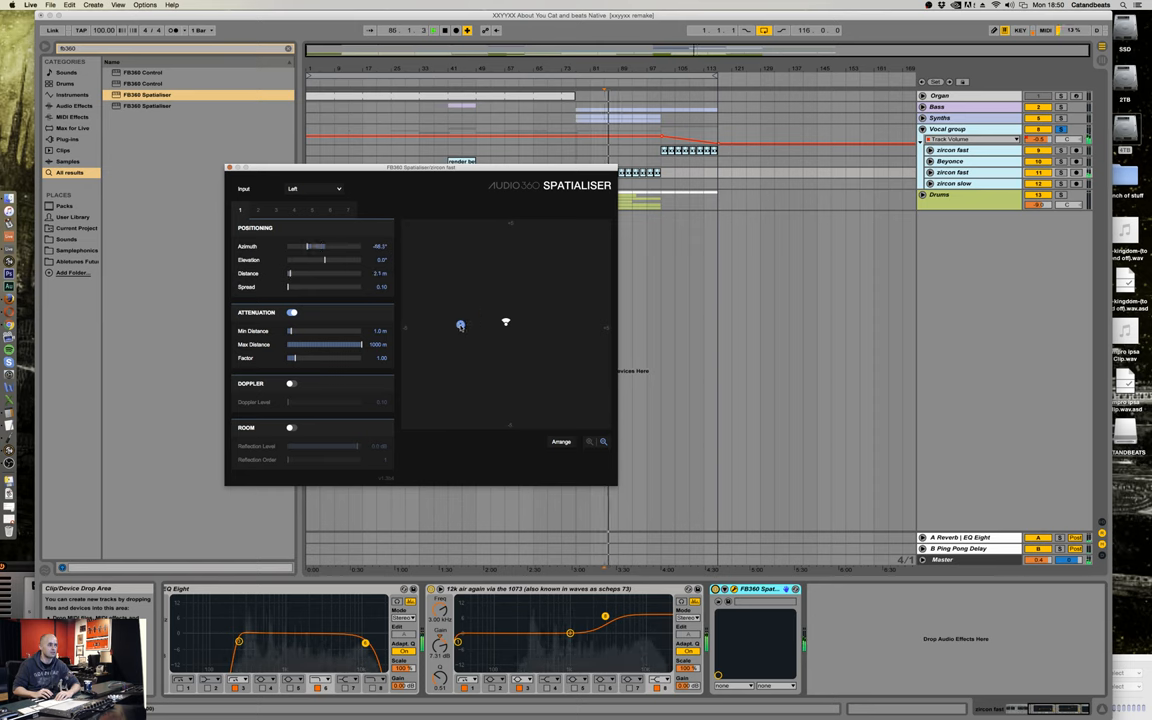
pyautogui.moveTo(460, 326); pyautogui.dragTo(436, 320)
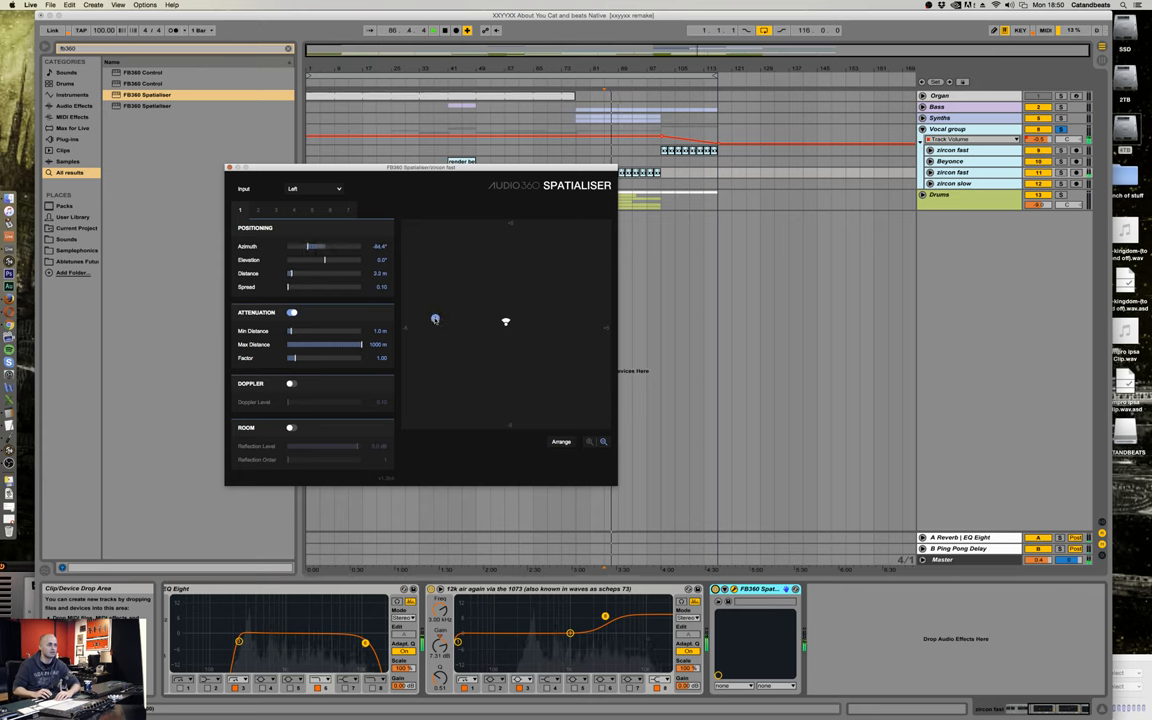
# Move the source front-right, below, then front-left and close in, ending at the listener's left.
pyautogui.moveTo(436, 320); pyautogui.dragTo(426, 404)
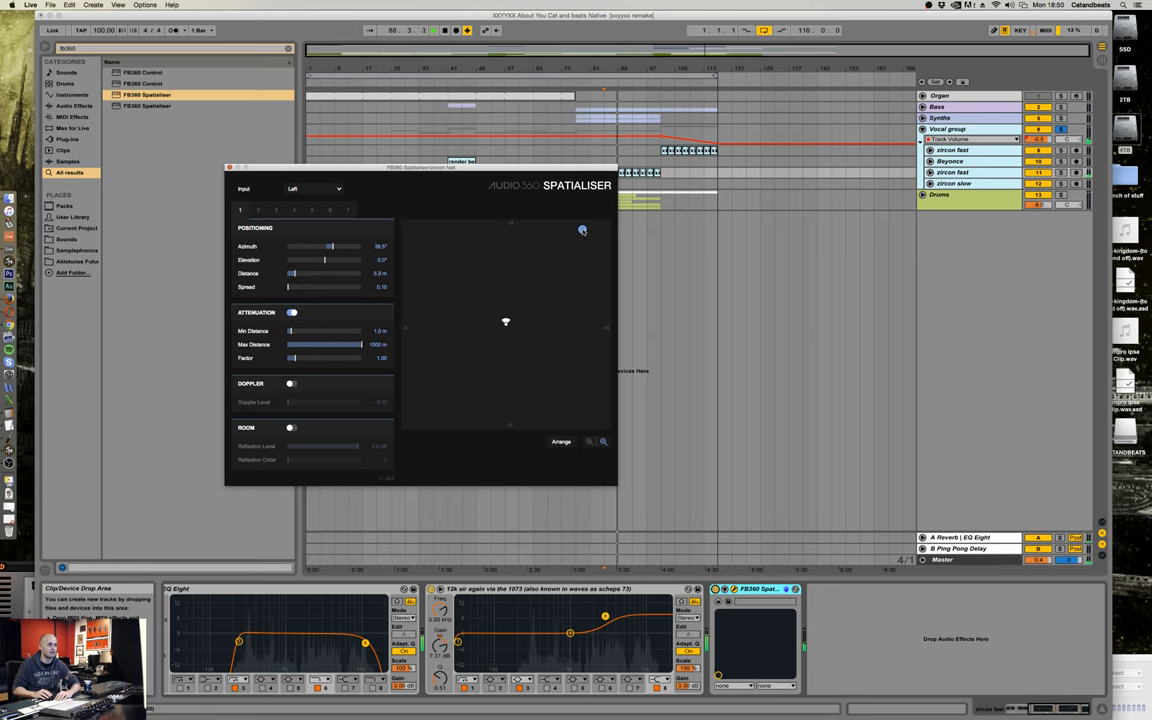
pyautogui.moveTo(584, 230); pyautogui.dragTo(508, 338)
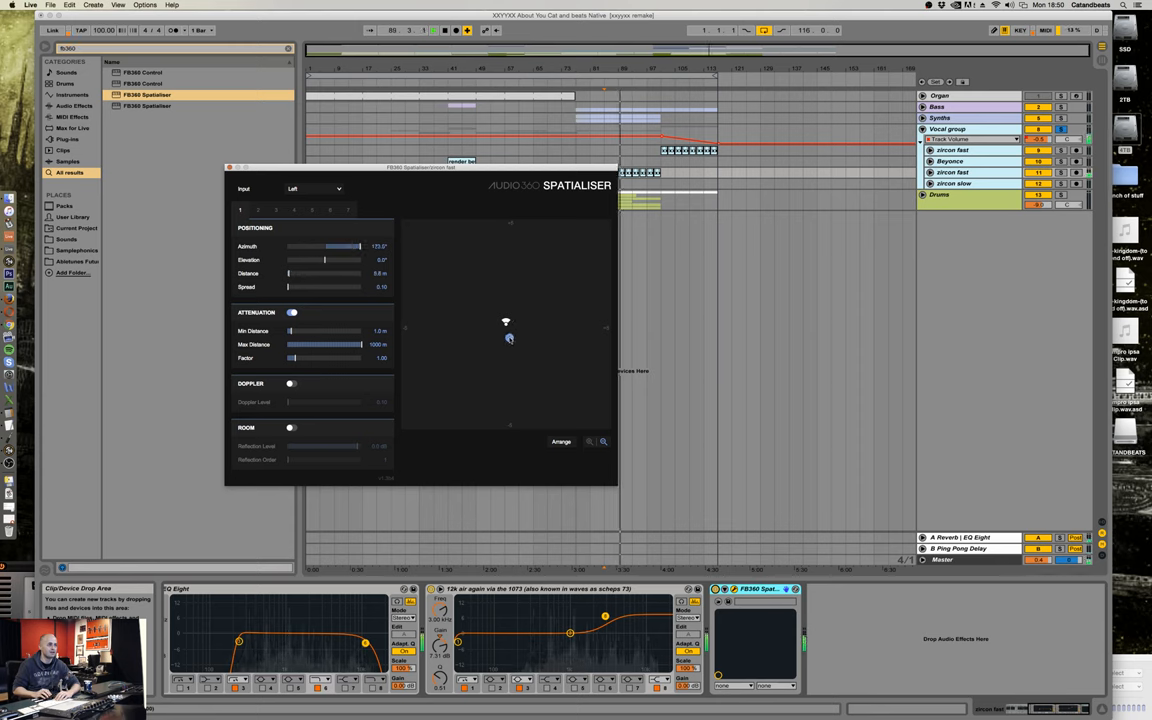
pyautogui.moveTo(510, 338); pyautogui.dragTo(488, 312)
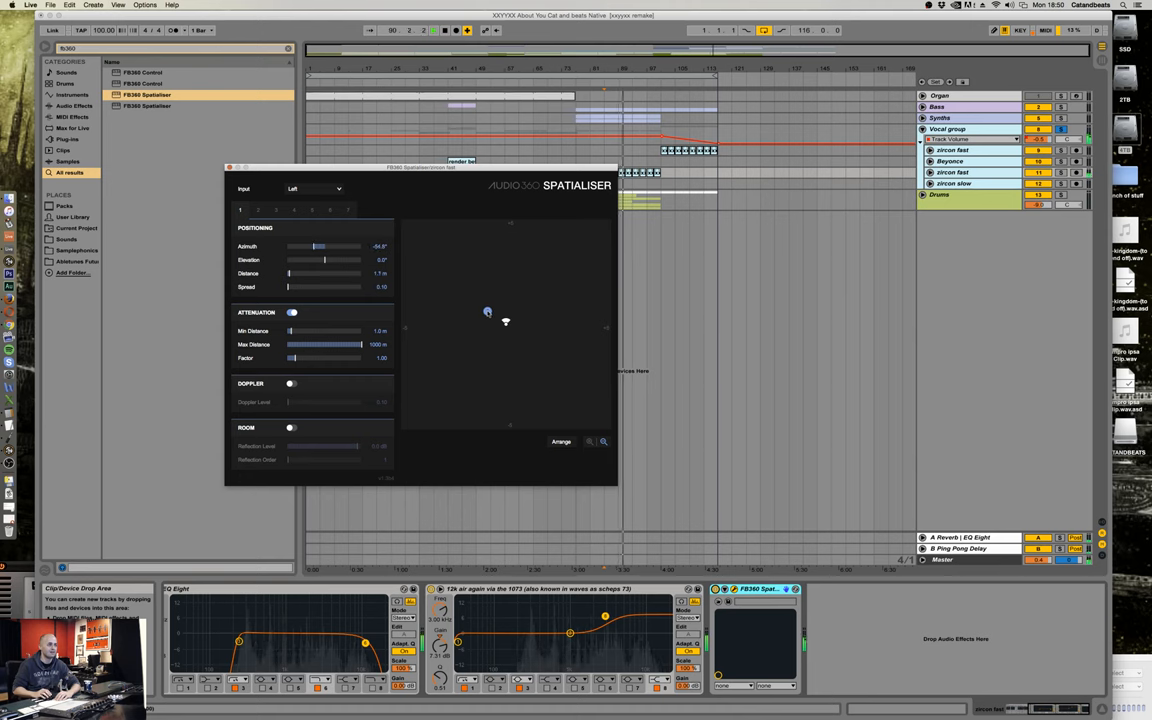
pyautogui.moveTo(488, 312); pyautogui.dragTo(496, 324)
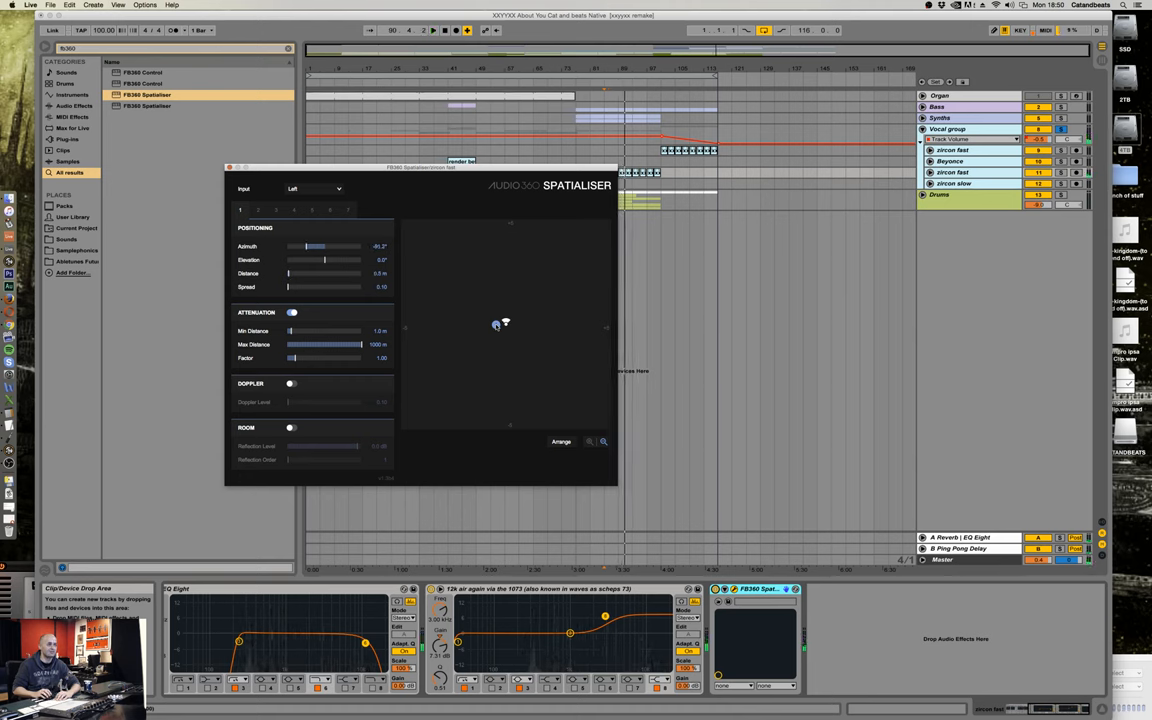
pyautogui.moveTo(496, 324); pyautogui.dragTo(486, 316)
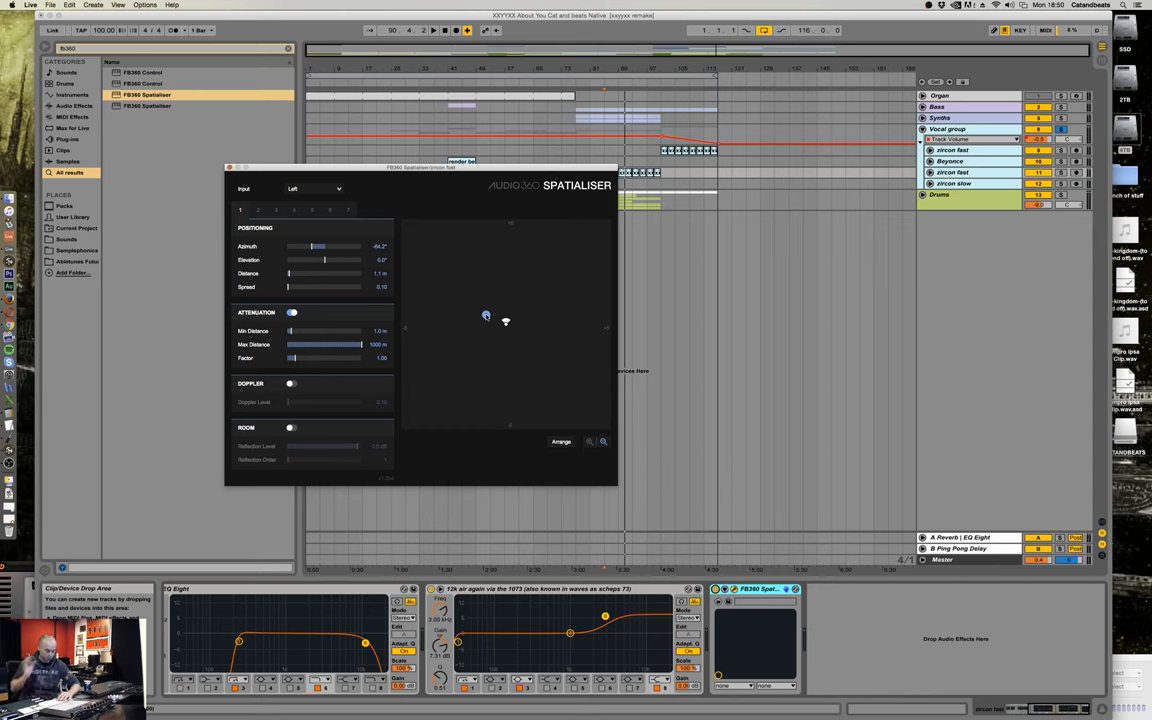
pyautogui.moveTo(400, 272)
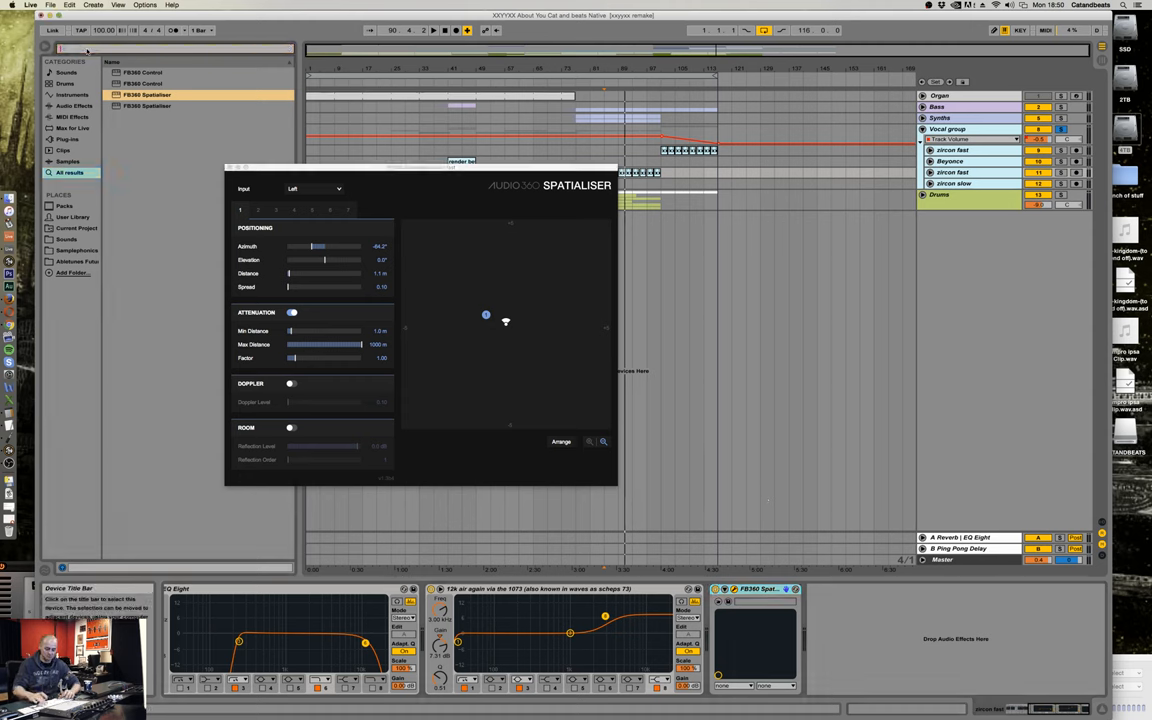
# Search the browser for 'LFO' and add the LFO Max for Live device after the Spatialiser.
pyautogui.write('LFO')
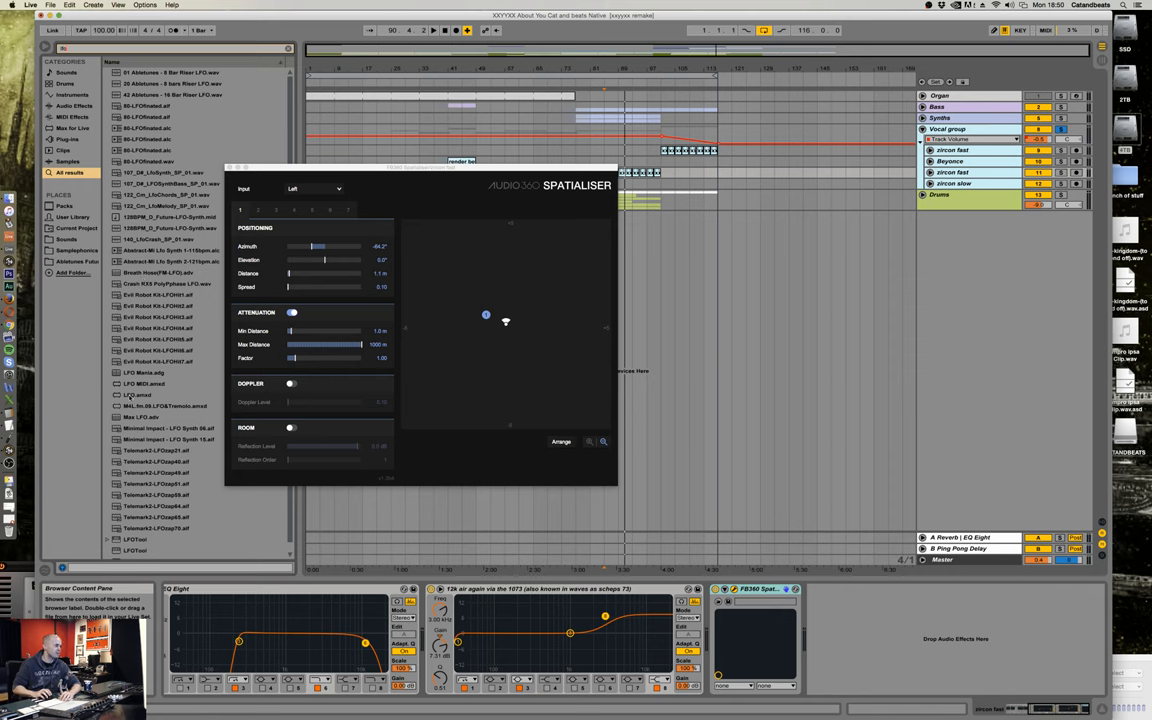
pyautogui.click(138, 394)
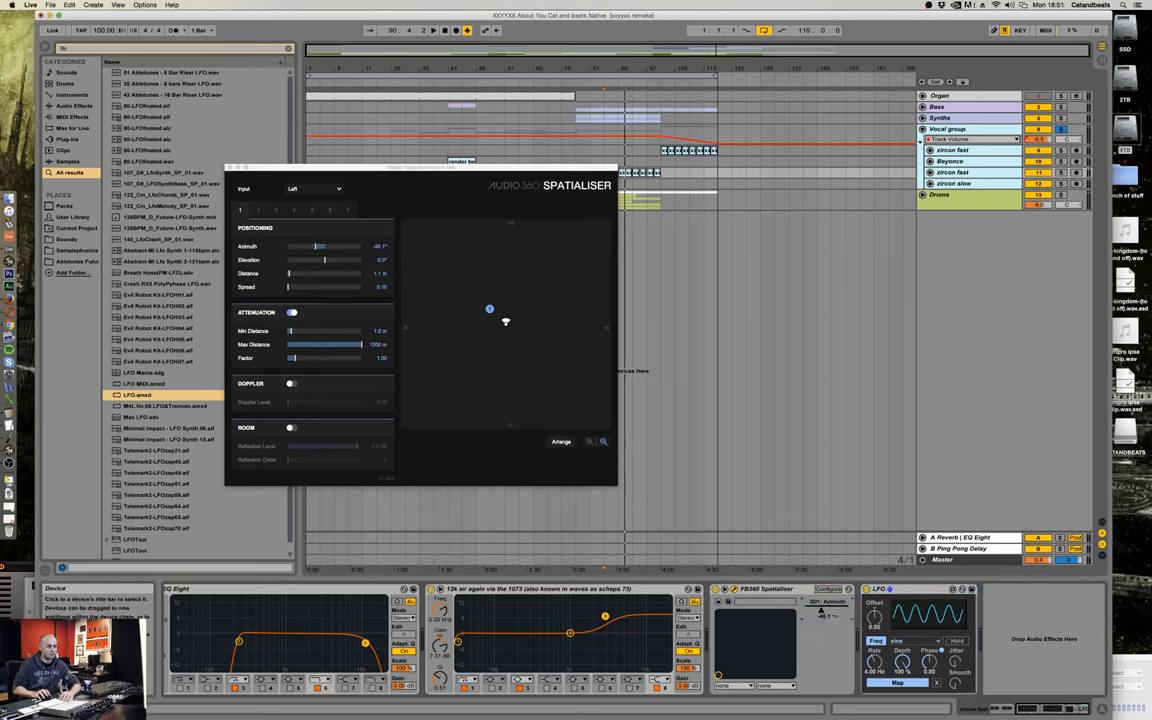
# Map the LFO to the Spatialiser's Azimuth and adjust its rate and depth sliders.
pyautogui.moveTo(488, 308); pyautogui.dragTo(504, 346)
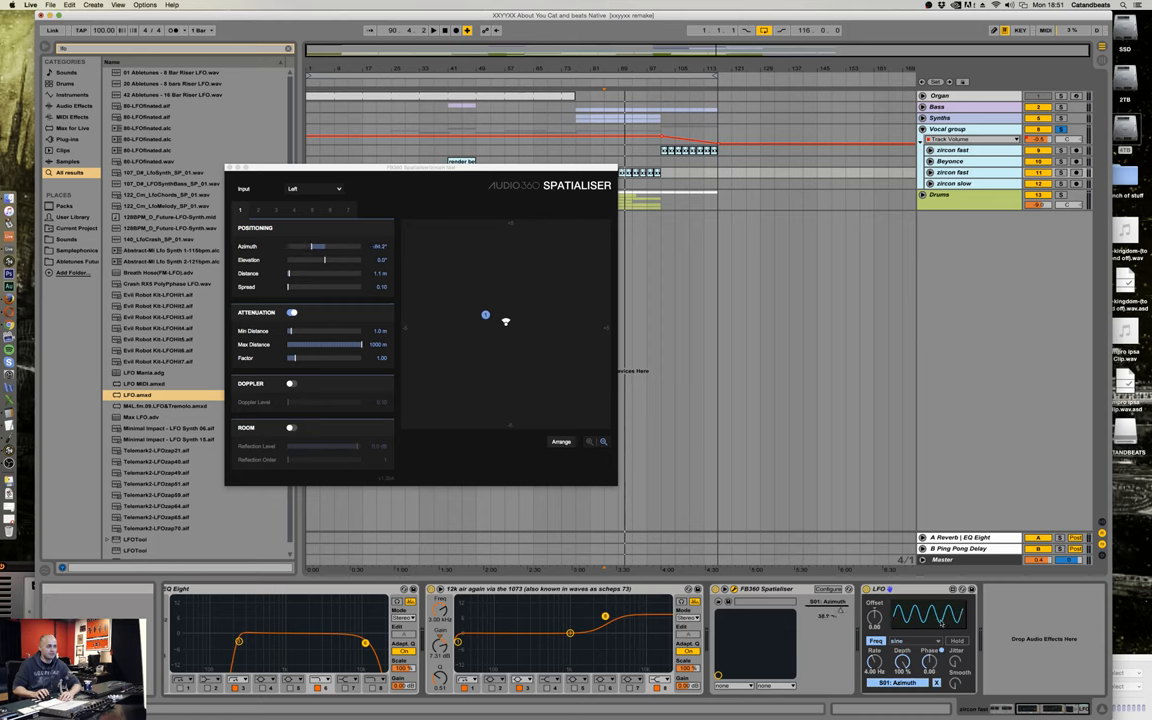
pyautogui.moveTo(484, 316); pyautogui.dragTo(524, 336)
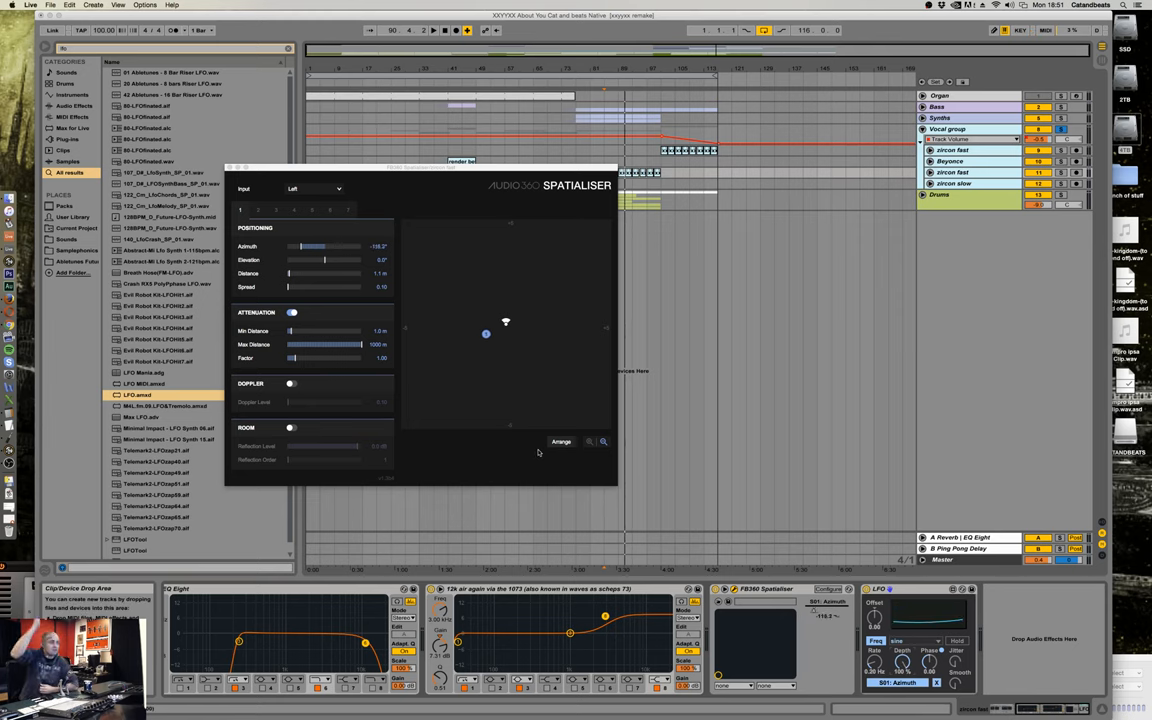
pyautogui.moveTo(310, 246); pyautogui.dragTo(350, 246)
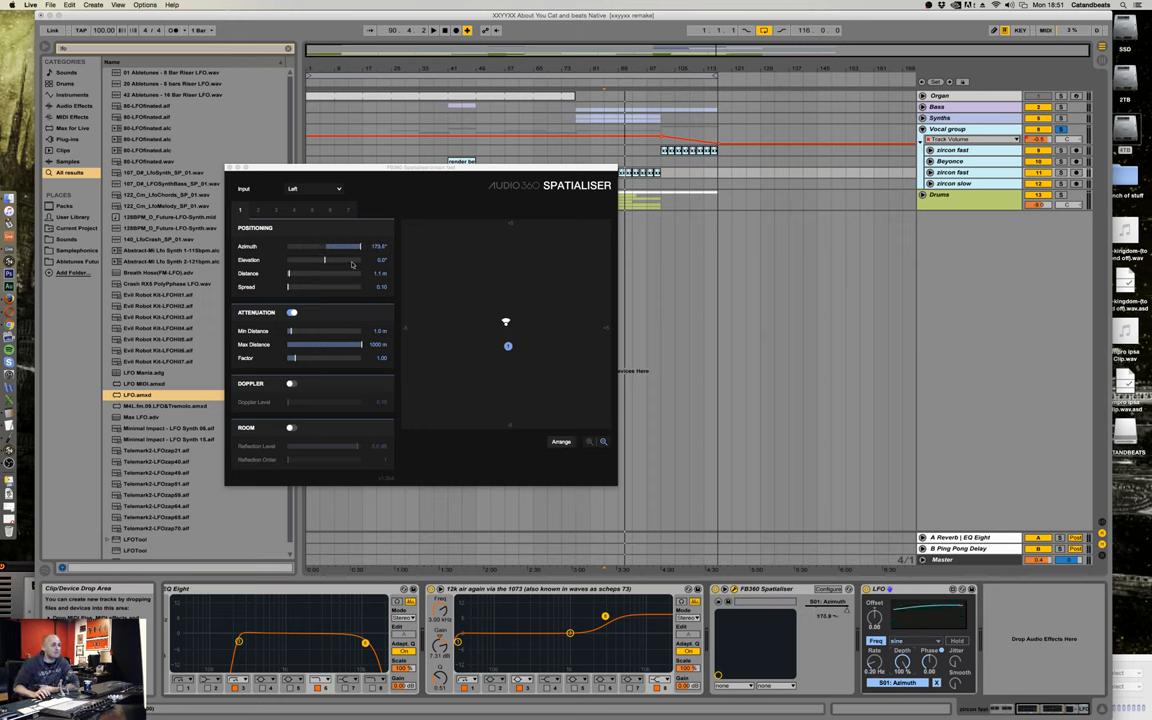
pyautogui.moveTo(290, 260); pyautogui.dragTo(356, 260)
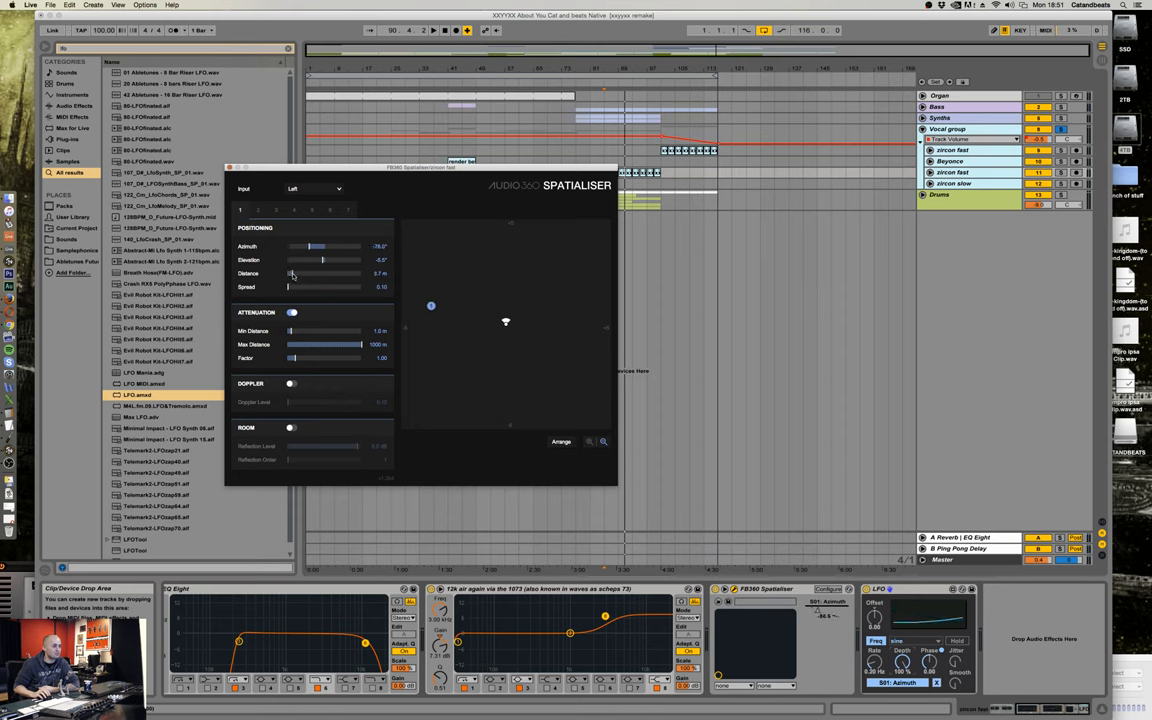
# Adjust the source position in the Spatialiser panner while the LFO sweeps the azimuth.
pyautogui.moveTo(430, 304); pyautogui.dragTo(524, 366)
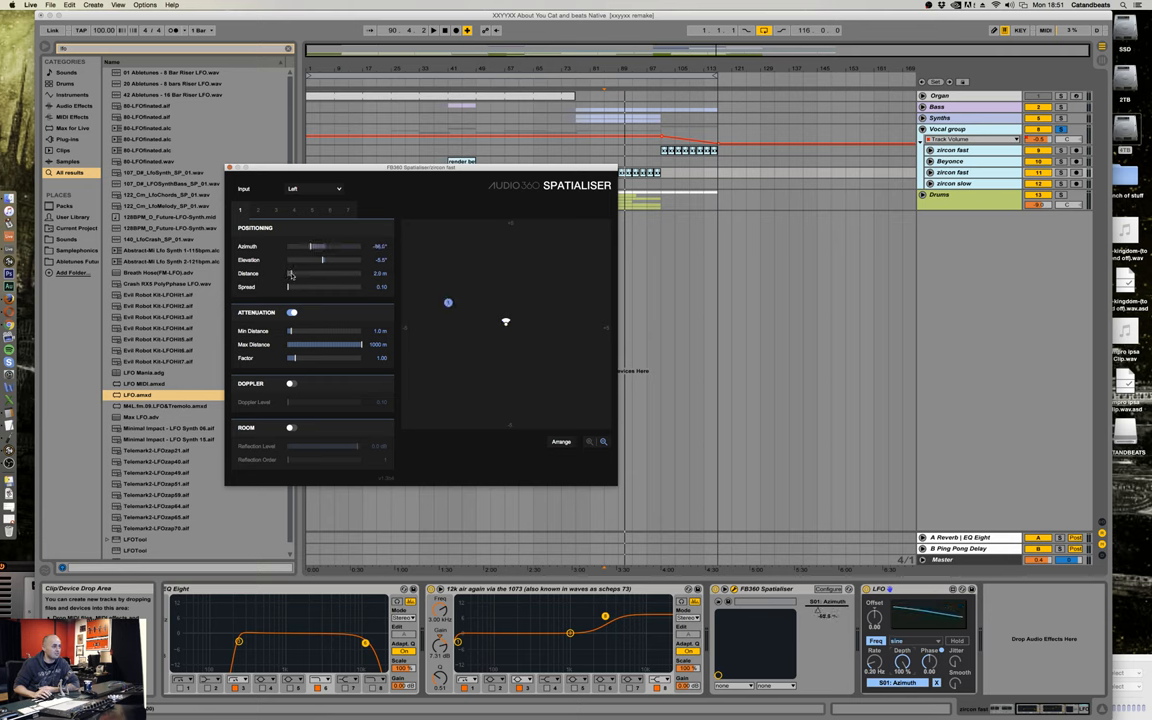
pyautogui.moveTo(448, 302); pyautogui.dragTo(468, 276)
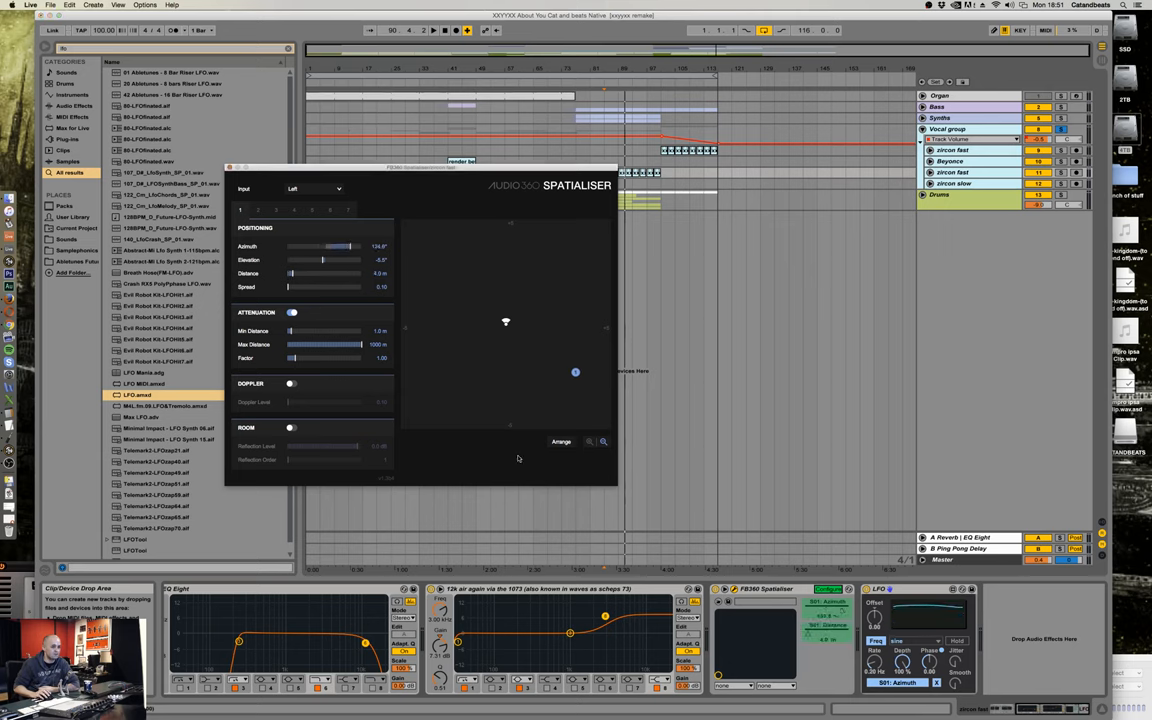
pyautogui.moveTo(576, 370); pyautogui.dragTo(496, 408)
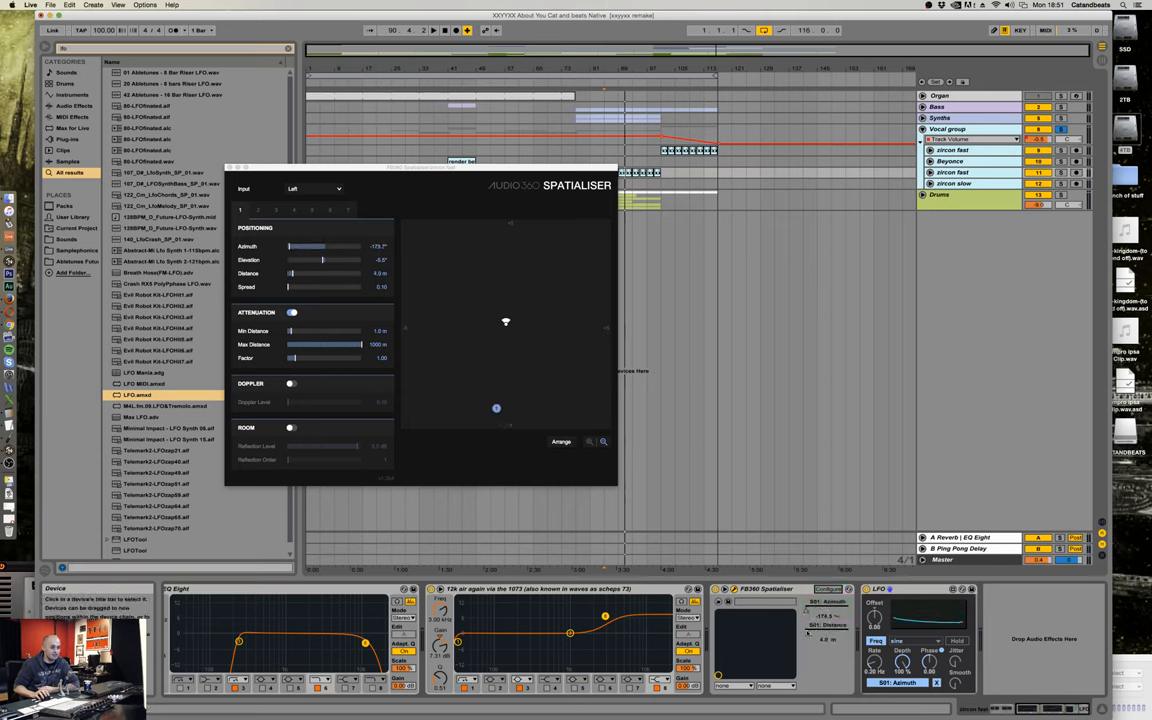
pyautogui.moveTo(496, 408); pyautogui.dragTo(516, 376)
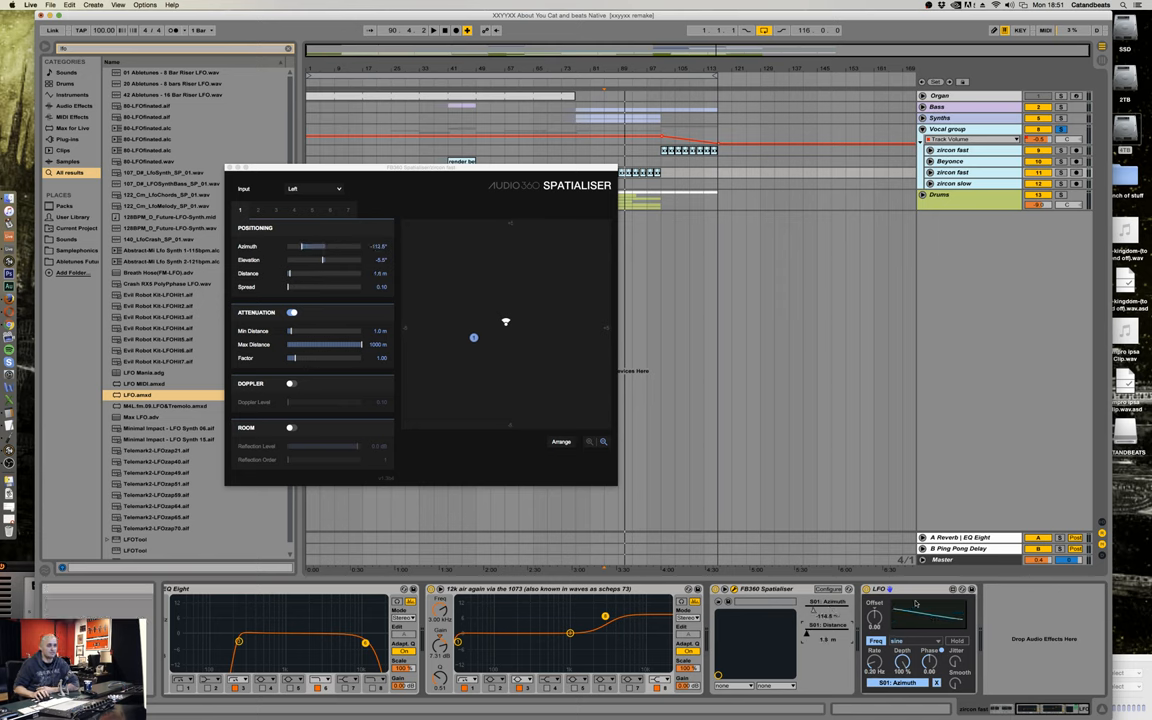
pyautogui.moveTo(472, 336); pyautogui.dragTo(518, 292)
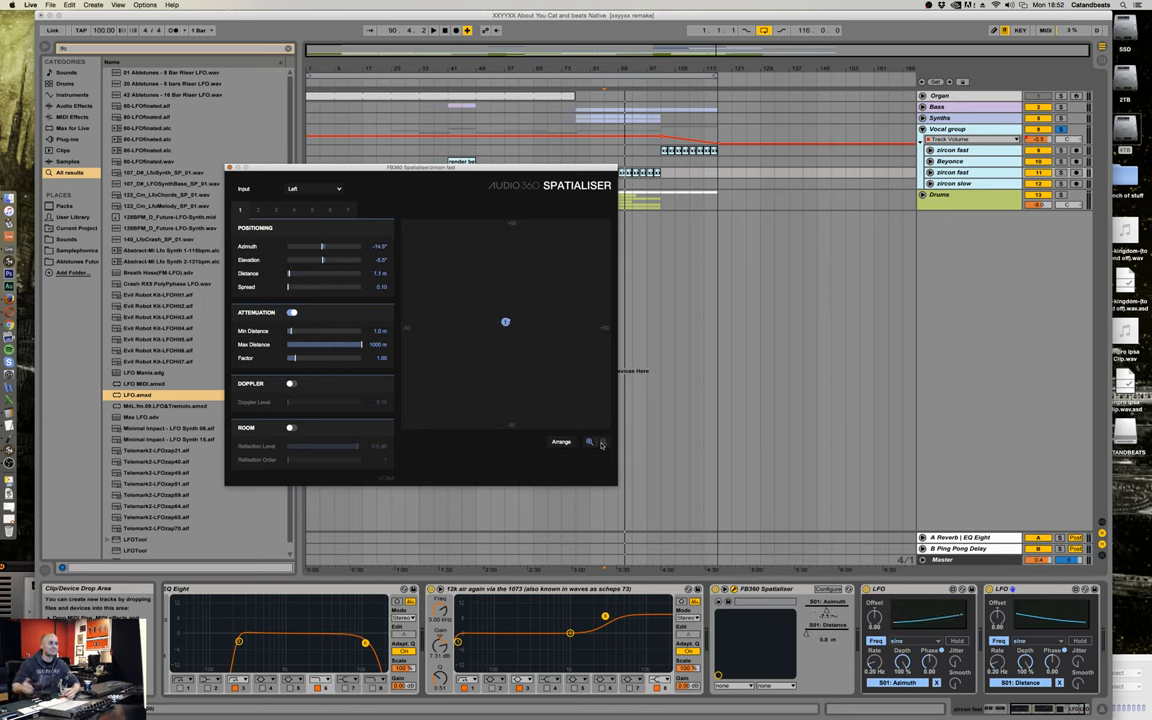
# Insert a second LFO and map it to the Spatialiser's Distance parameter.
pyautogui.moveTo(504, 320); pyautogui.dragTo(608, 356)
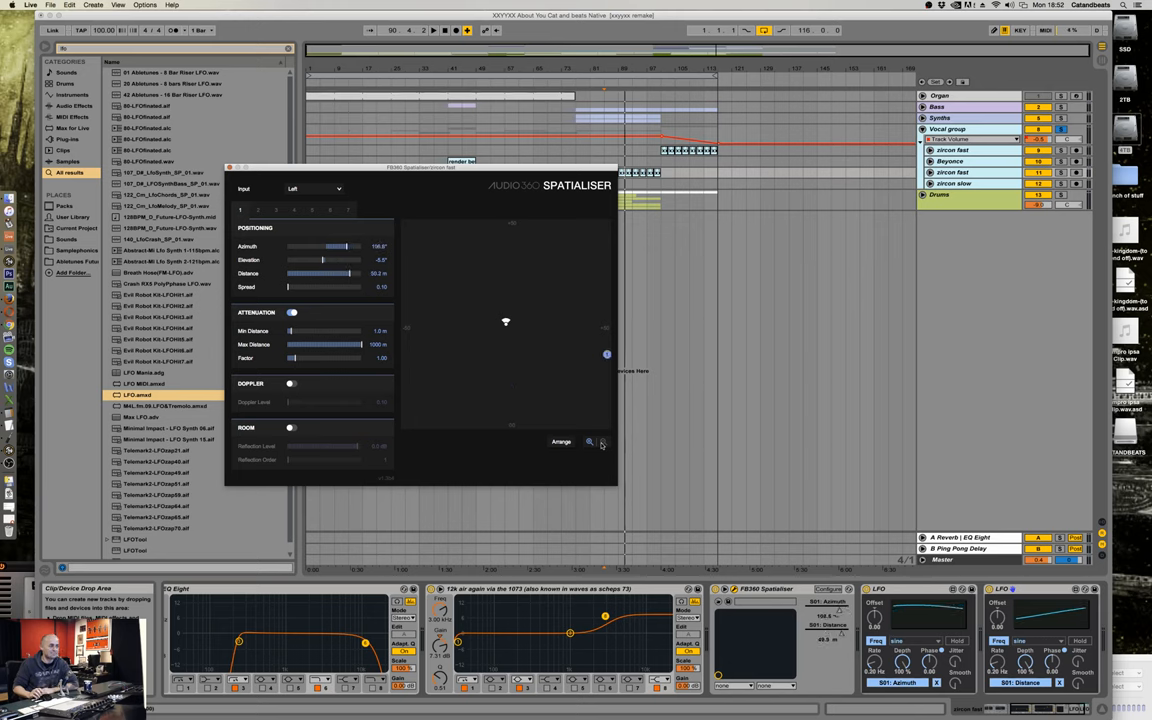
pyautogui.moveTo(608, 354); pyautogui.dragTo(492, 374)
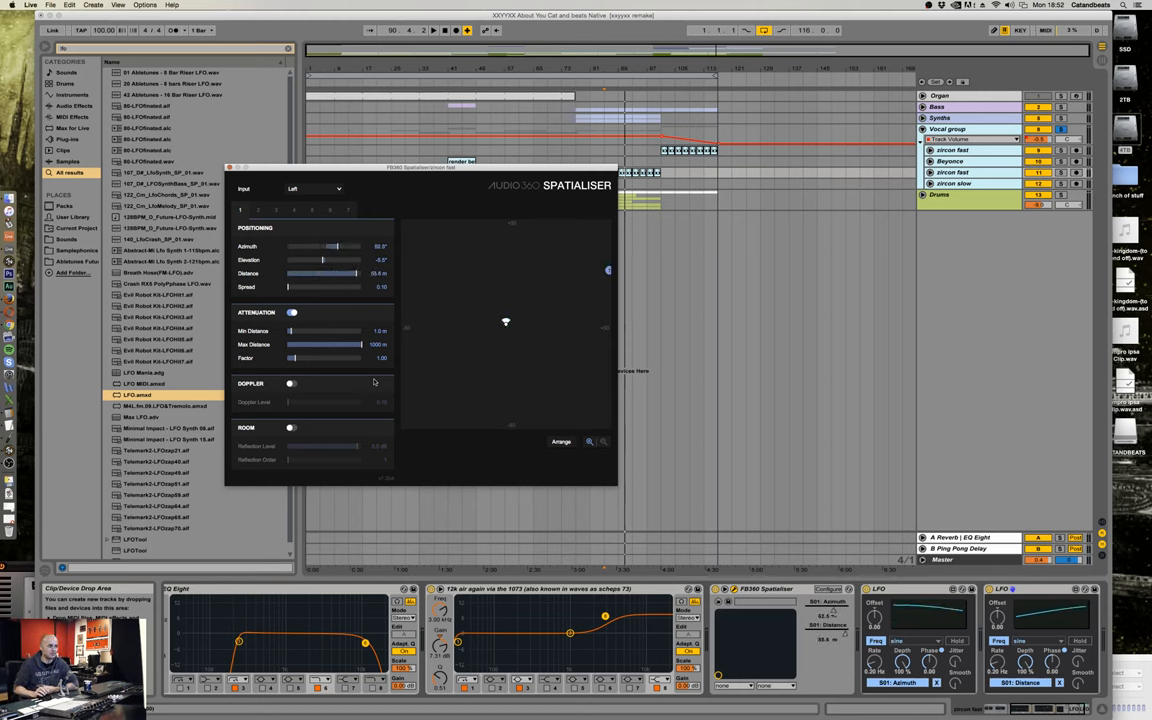
pyautogui.moveTo(608, 270); pyautogui.dragTo(486, 356)
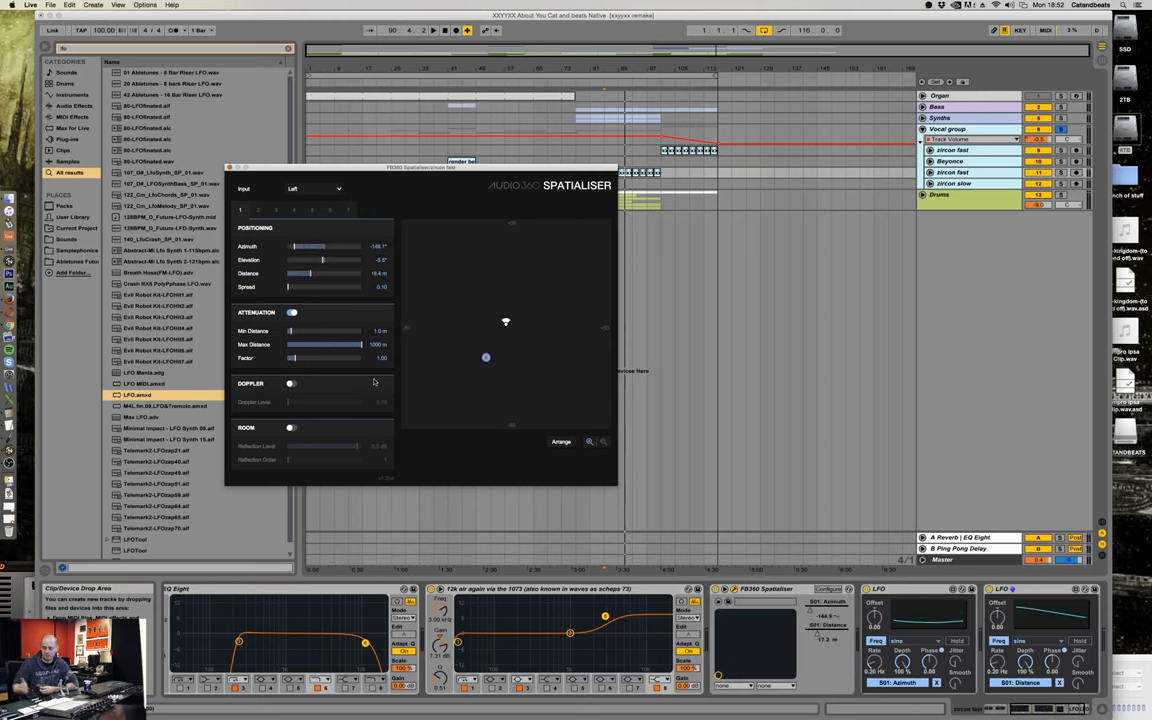
pyautogui.moveTo(486, 356); pyautogui.dragTo(506, 380)
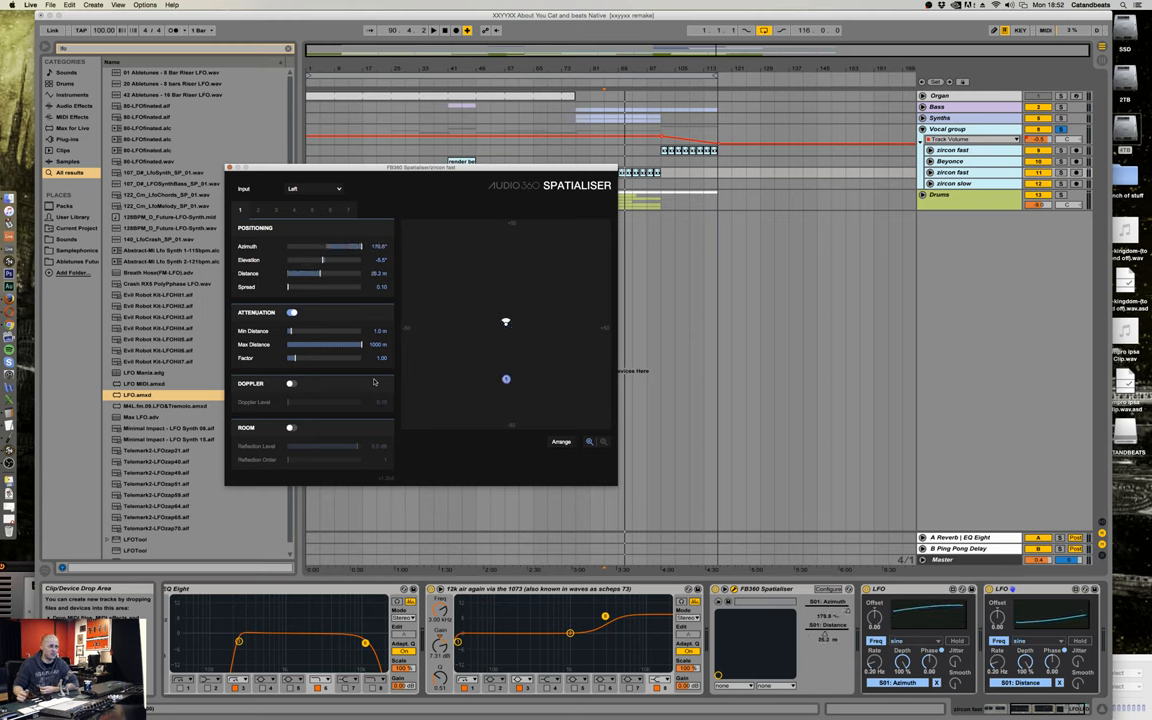
pyautogui.moveTo(504, 378); pyautogui.dragTo(458, 418)
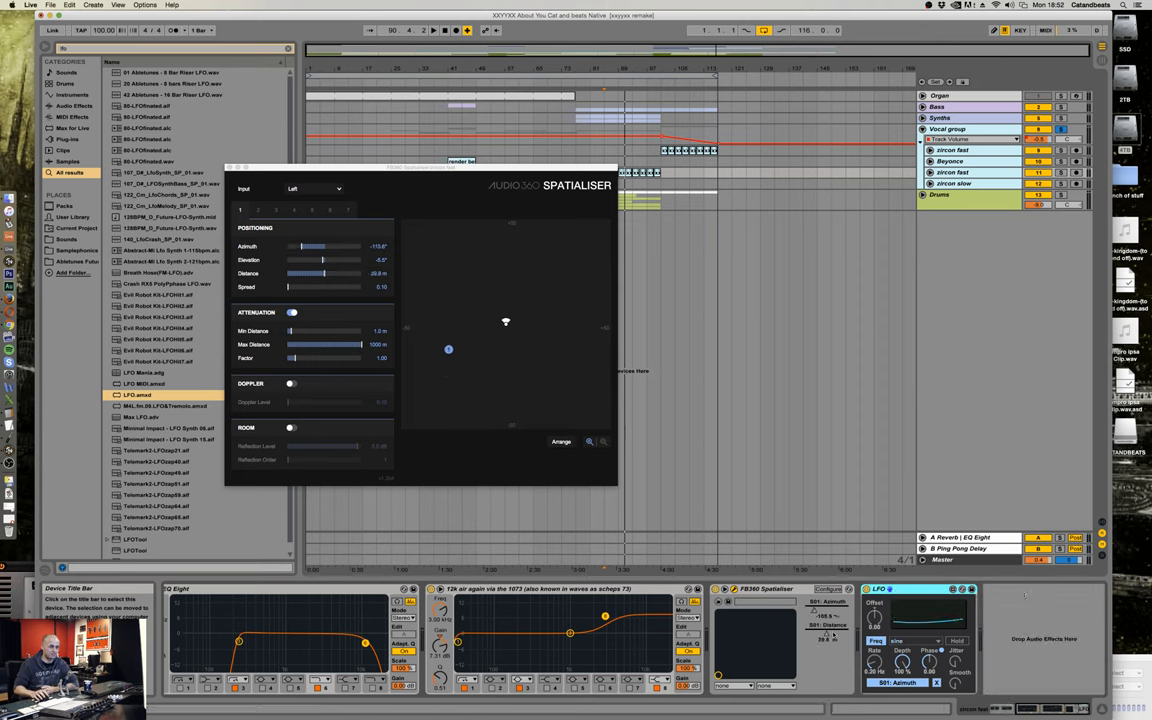
# Delete the Distance-mapped LFO, keeping the Azimuth LFO on the vocal.
pyautogui.moveTo(448, 348); pyautogui.dragTo(508, 336)
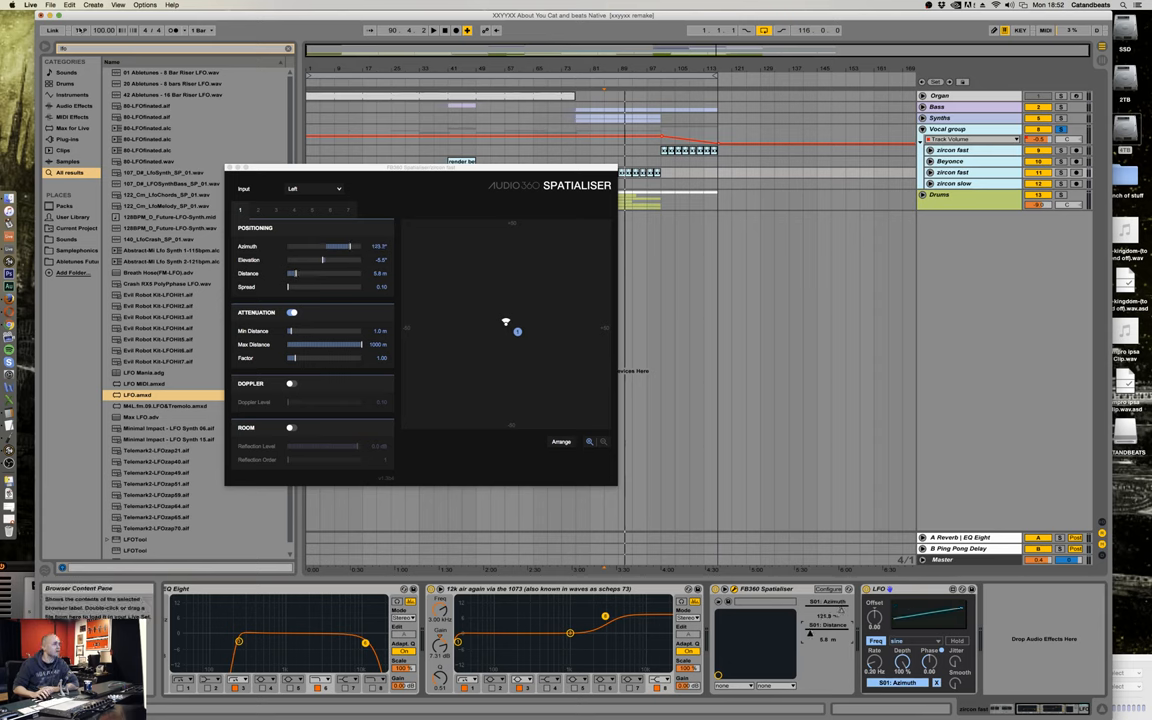
pyautogui.moveTo(516, 332); pyautogui.dragTo(498, 314)
pyautogui.write('fb360')
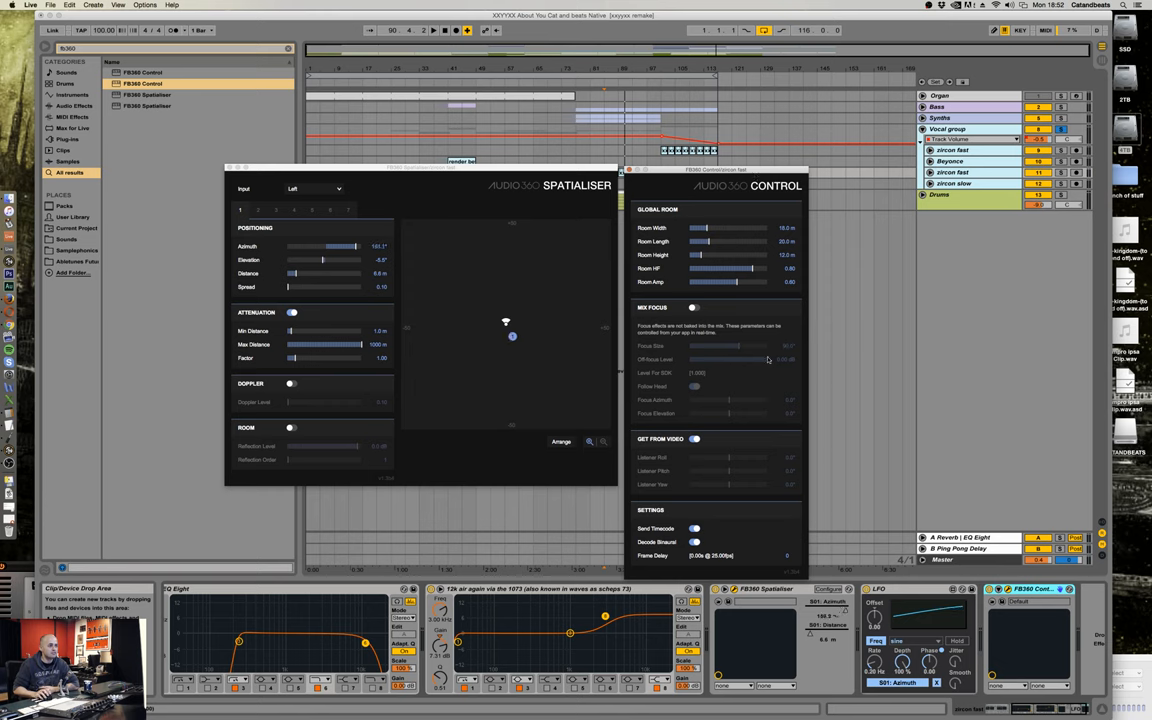
# Drag FB360 Control onto the vocal track and bring up its plugin window.
pyautogui.moveTo(350, 246); pyautogui.dragTo(316, 246)
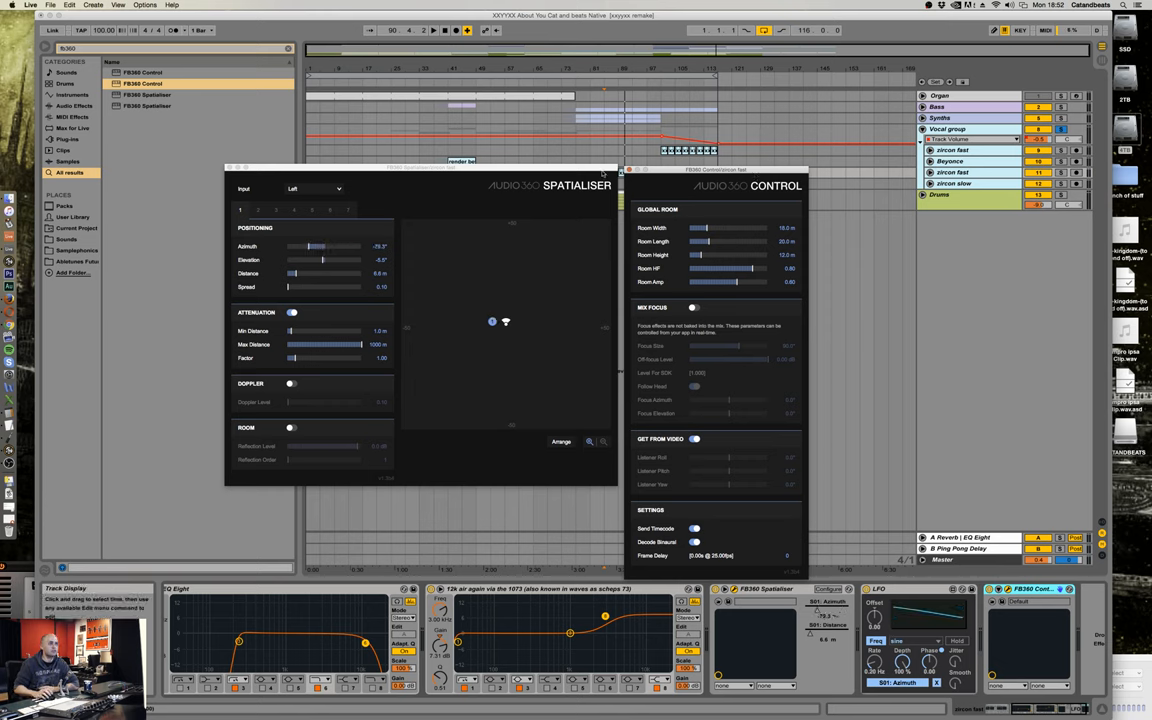
pyautogui.moveTo(504, 320); pyautogui.dragTo(502, 312)
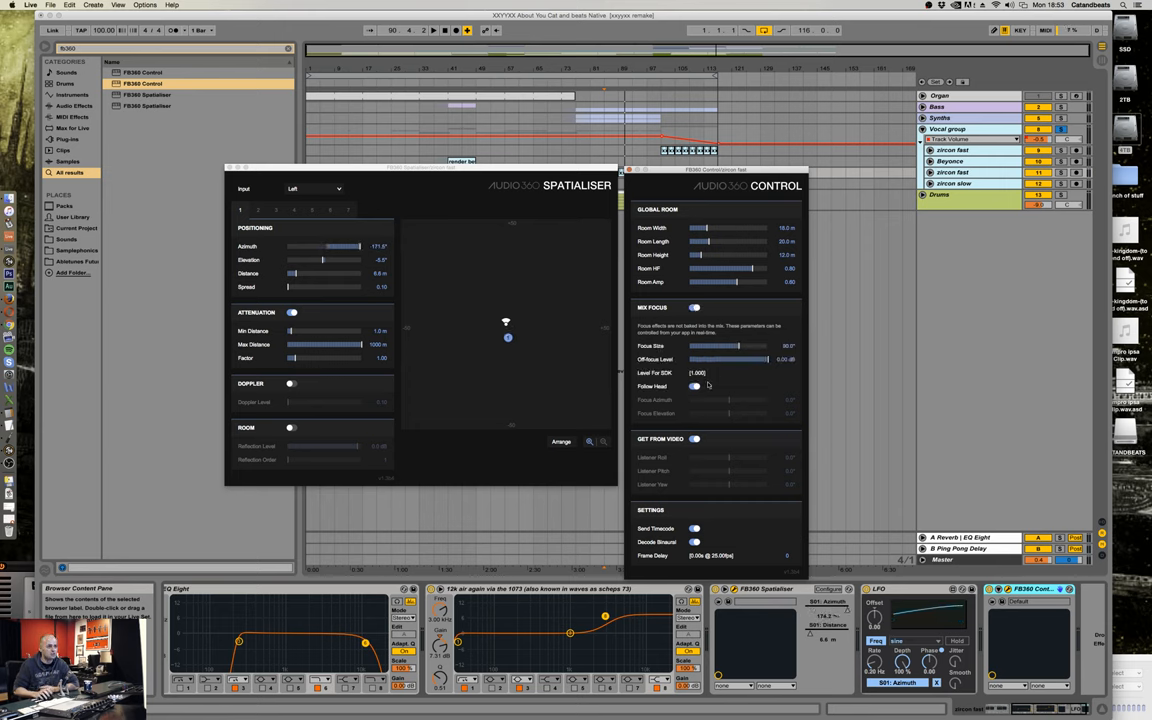
pyautogui.moveTo(336, 246); pyautogui.dragTo(310, 246)
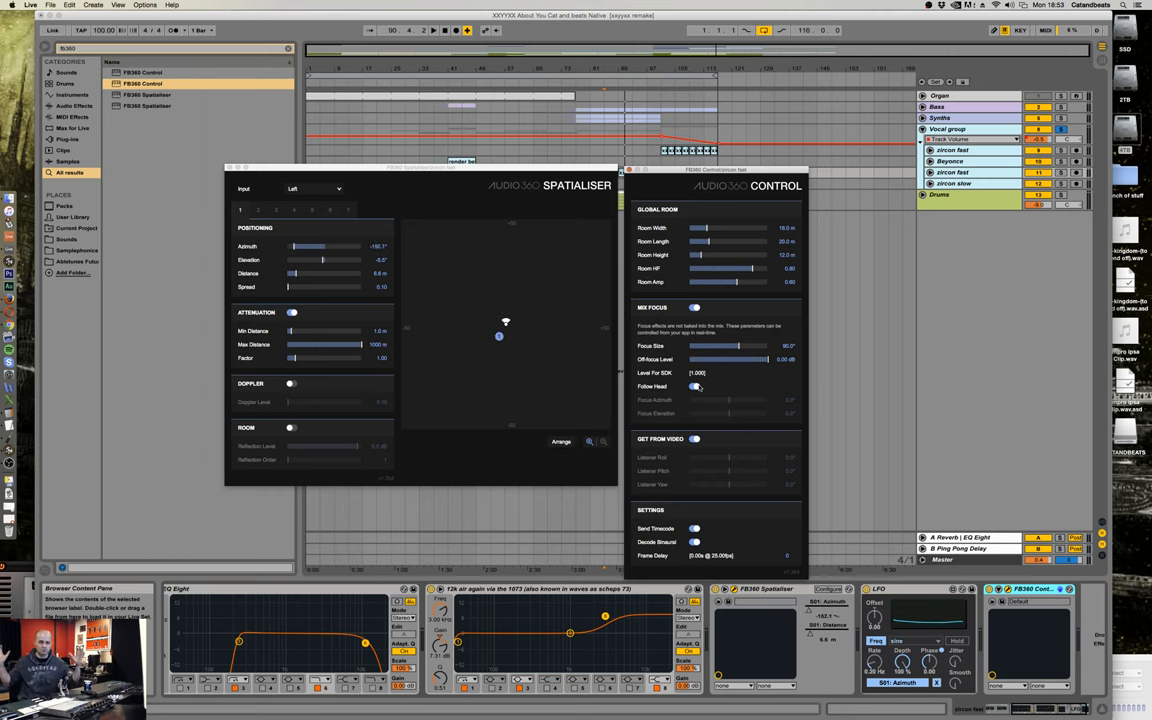
# Enable Mix Focus and adjust the Focus Size and Off-Focus Level sliders.
pyautogui.moveTo(310, 246); pyautogui.dragTo(324, 246)
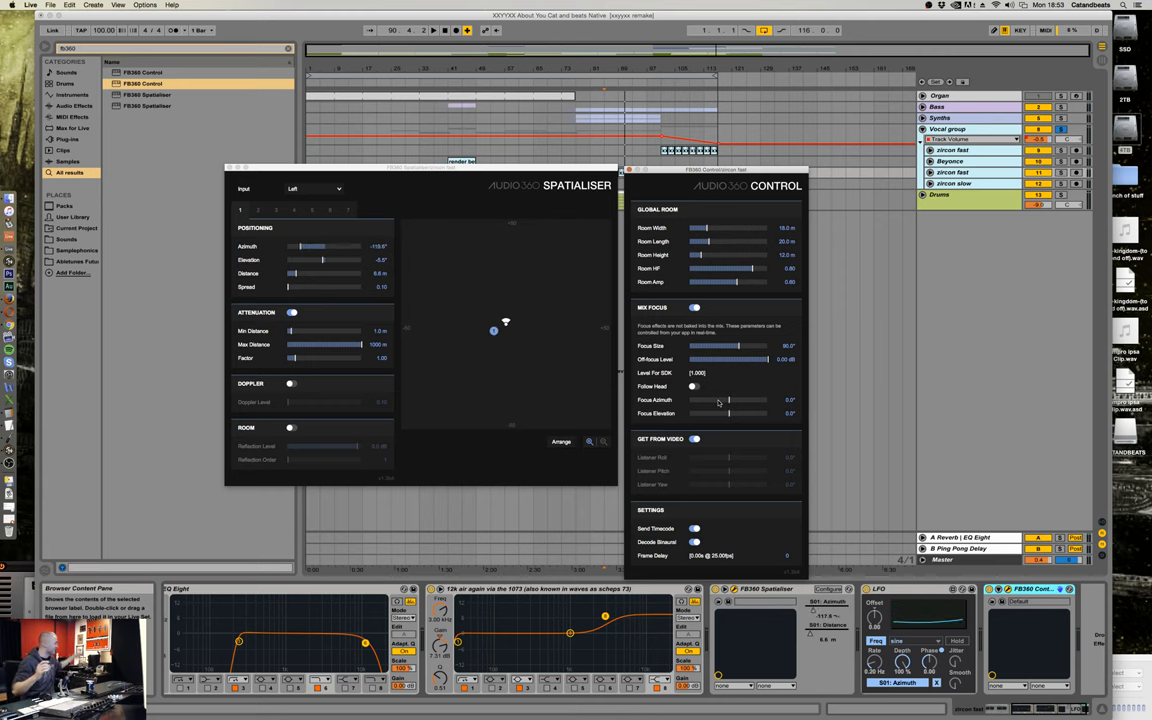
pyautogui.moveTo(320, 246); pyautogui.dragTo(340, 246)
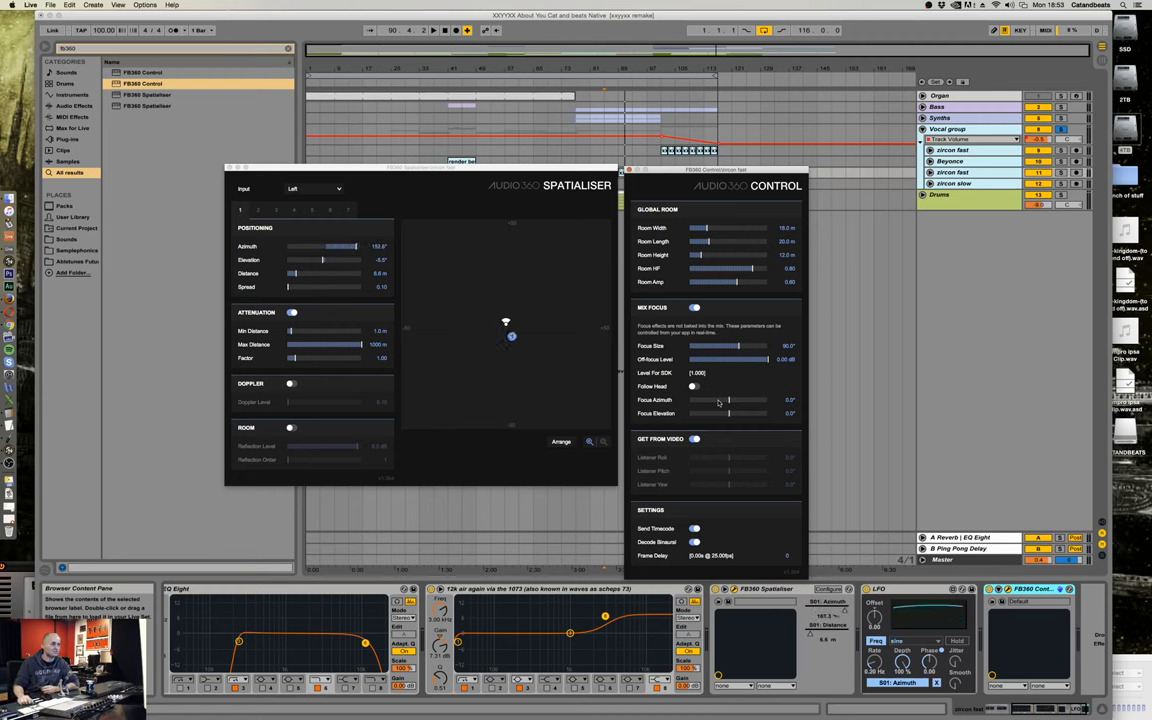
pyautogui.moveTo(336, 246); pyautogui.dragTo(290, 246)
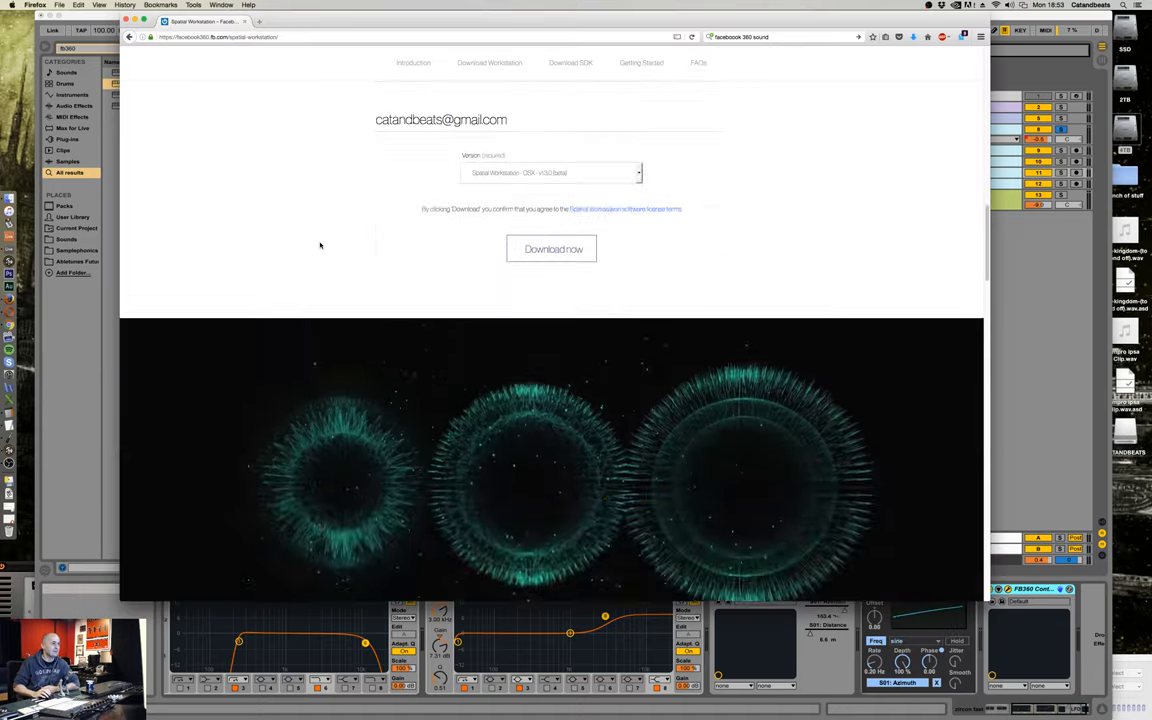
# Scroll Firefox up to the top of the Spatial Workstation homepage.
pyautogui.scroll(3)
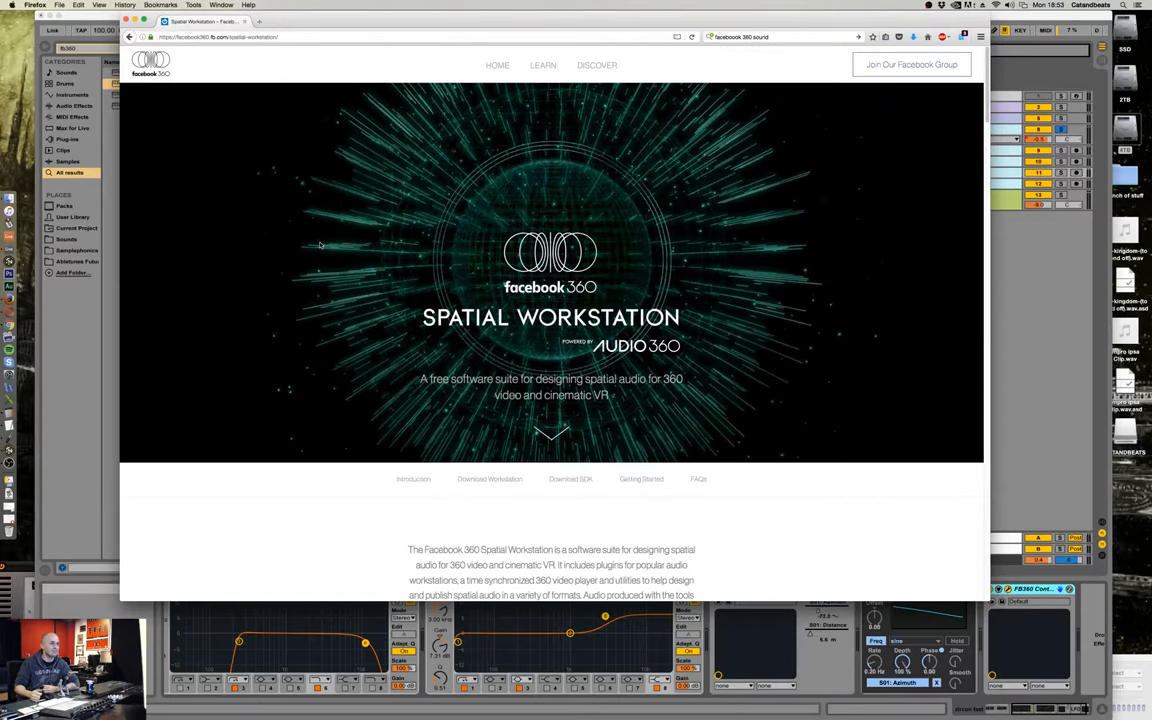
pyautogui.moveTo(778, 242)
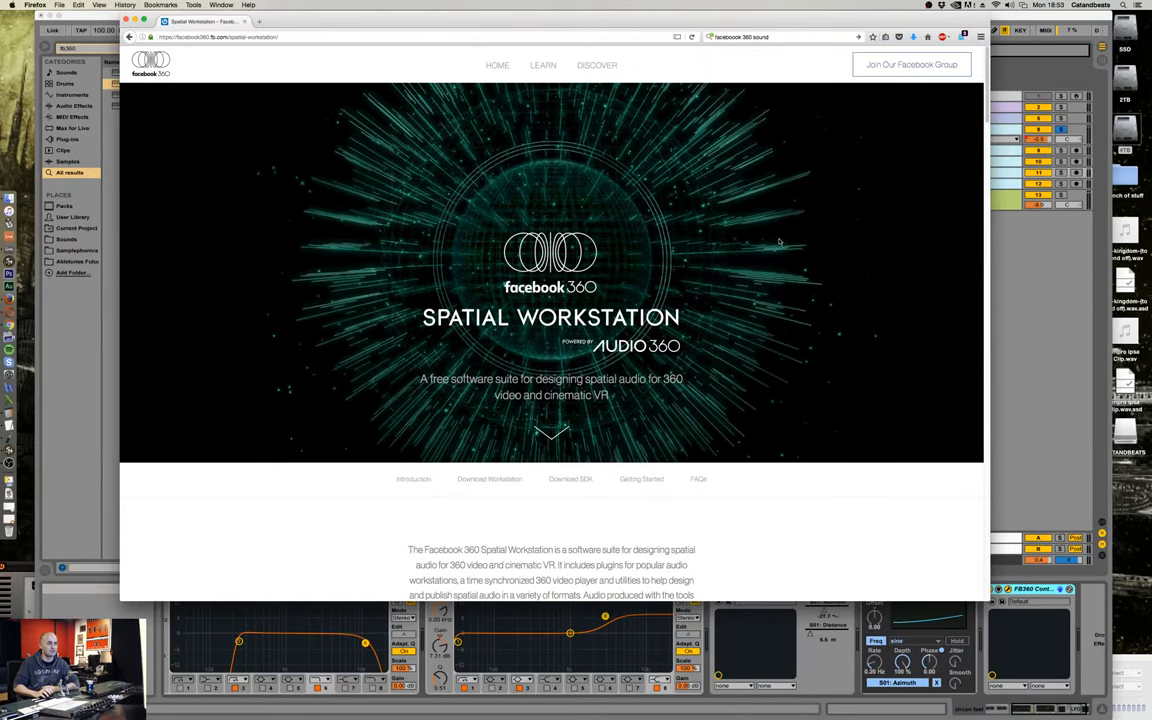
pyautogui.moveTo(912, 64)
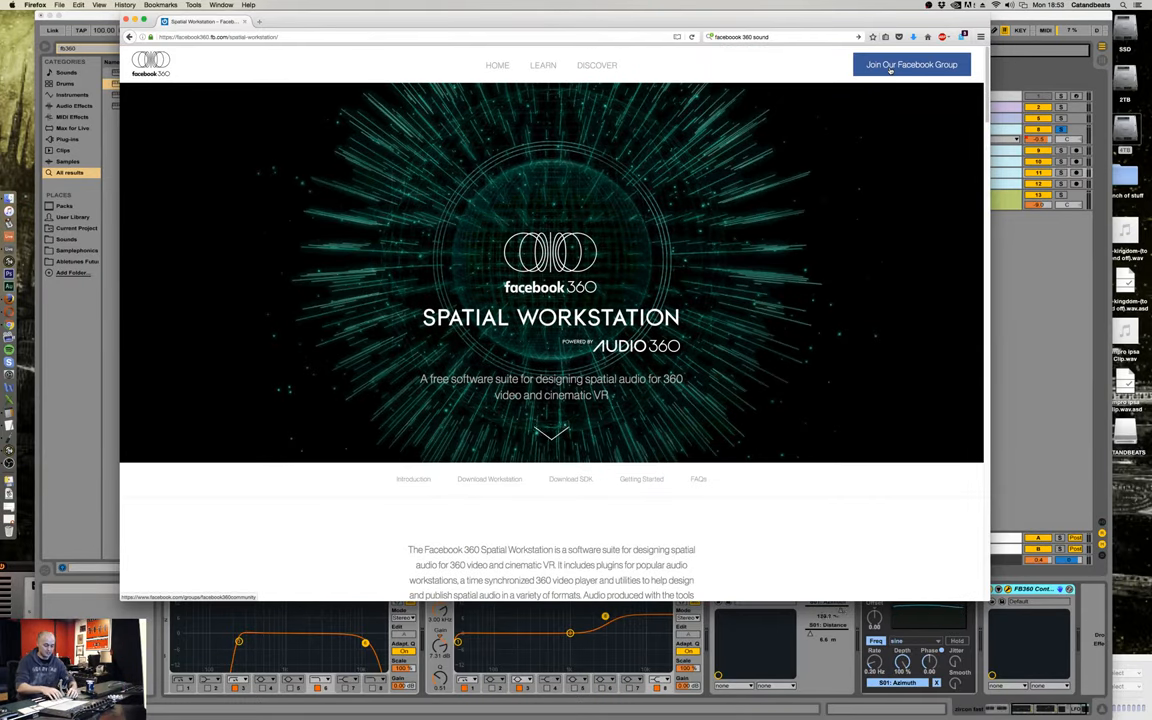